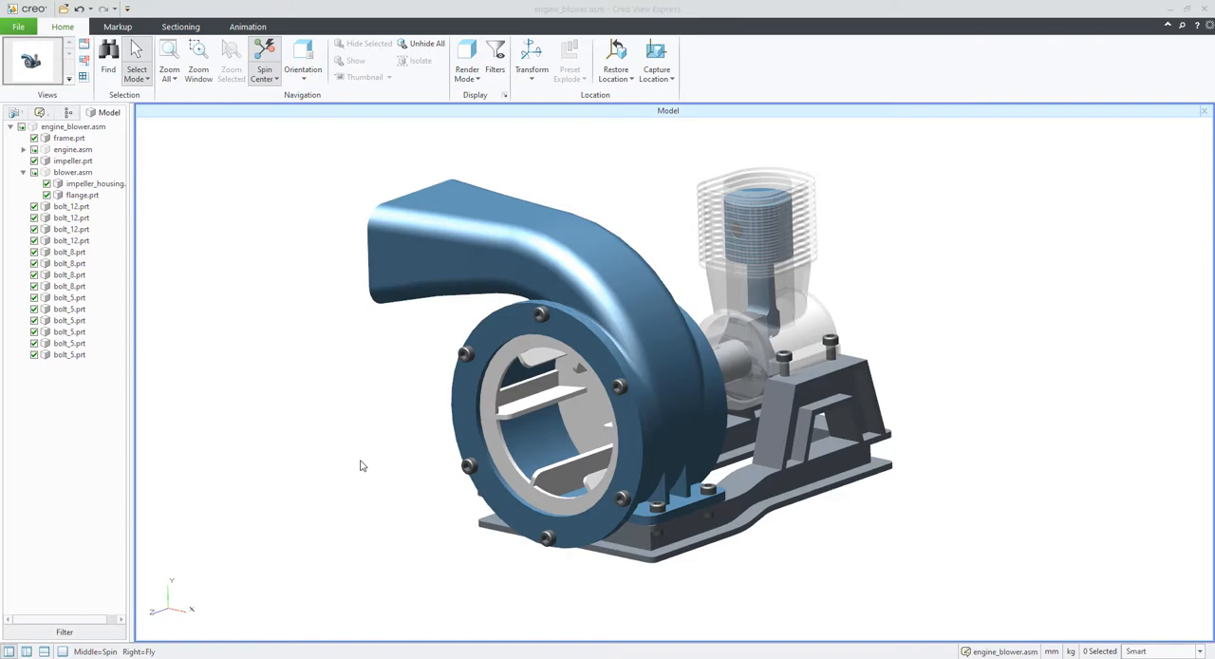
mouse_move(307, 428)
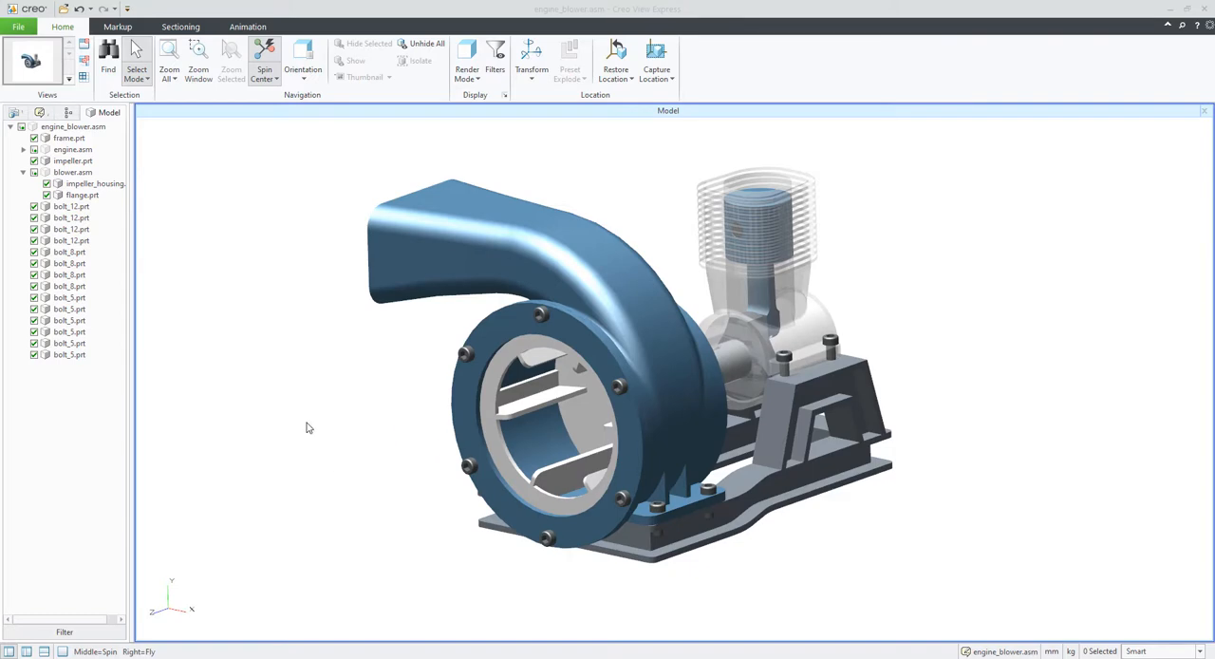
mouse_move(251, 383)
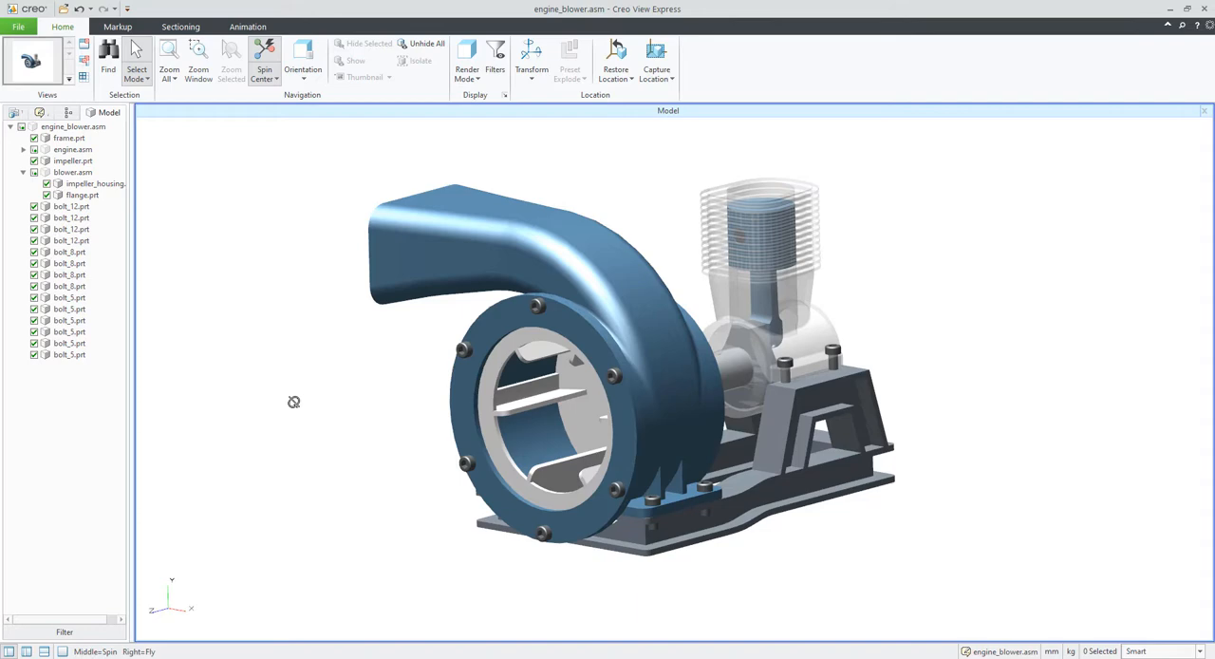
mouse_move(300, 410)
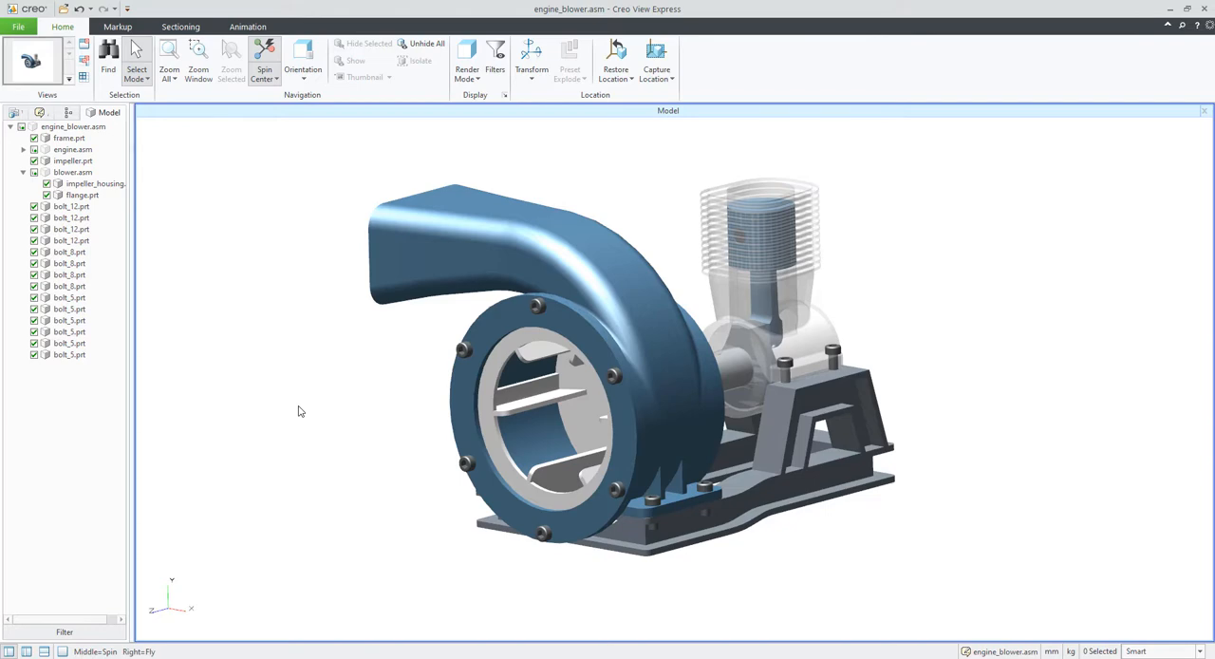
mouse_move(347, 300)
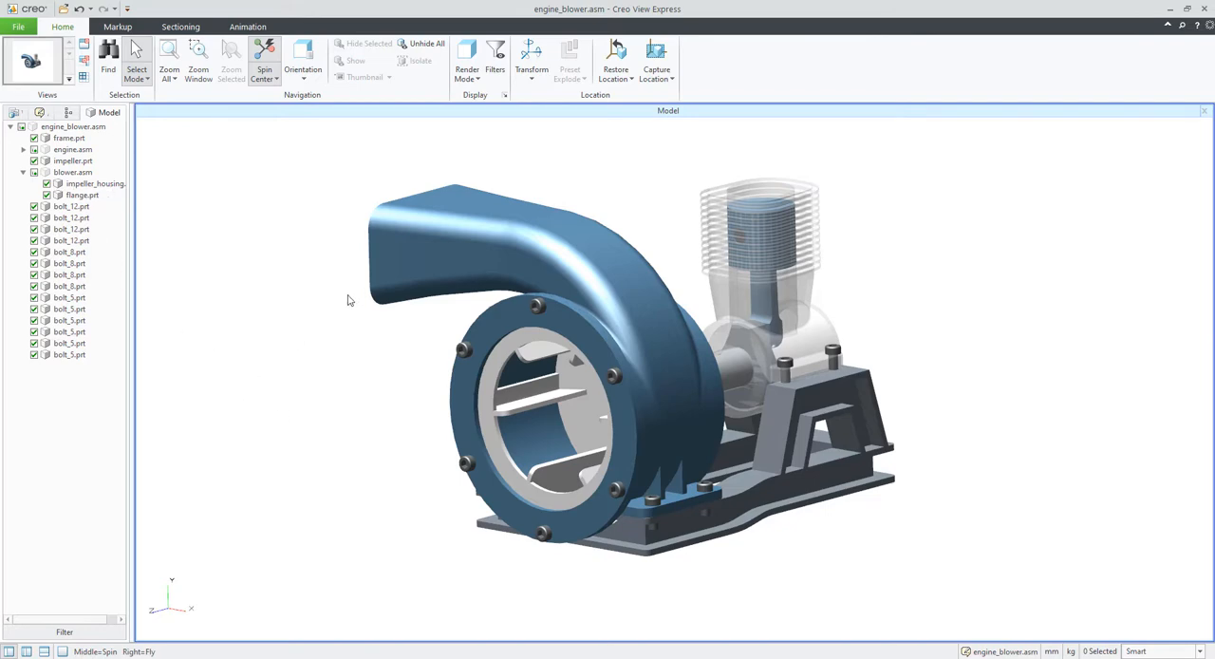
mouse_move(76, 376)
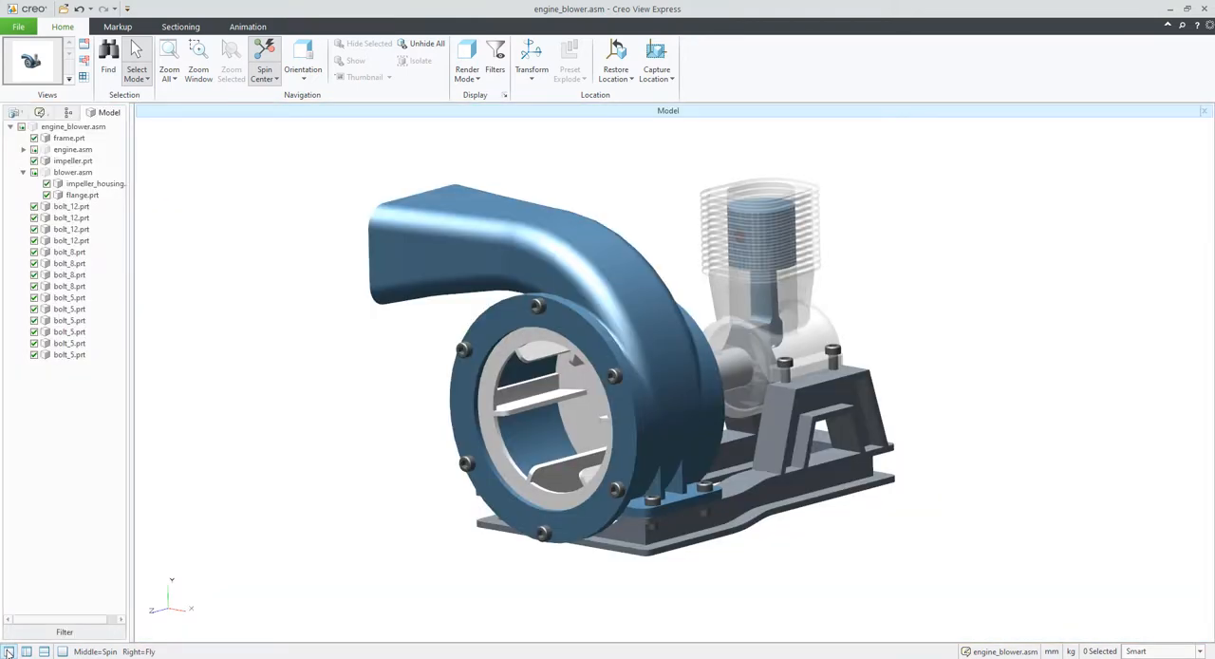
mouse_move(105, 365)
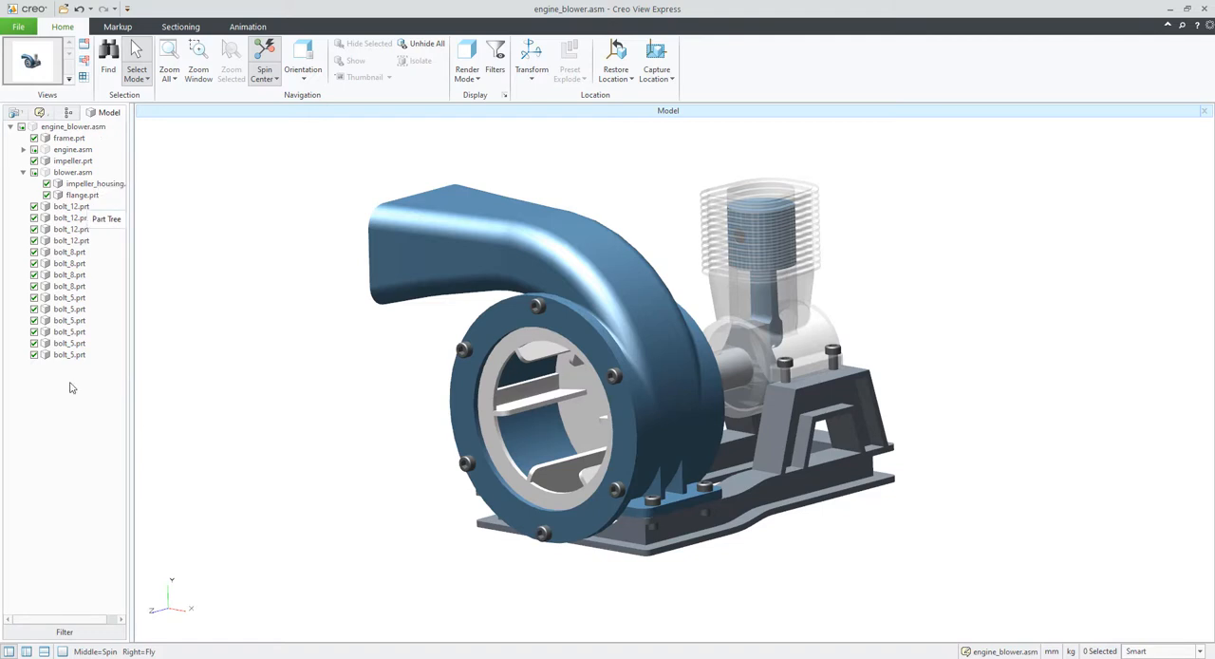
mouse_move(120, 267)
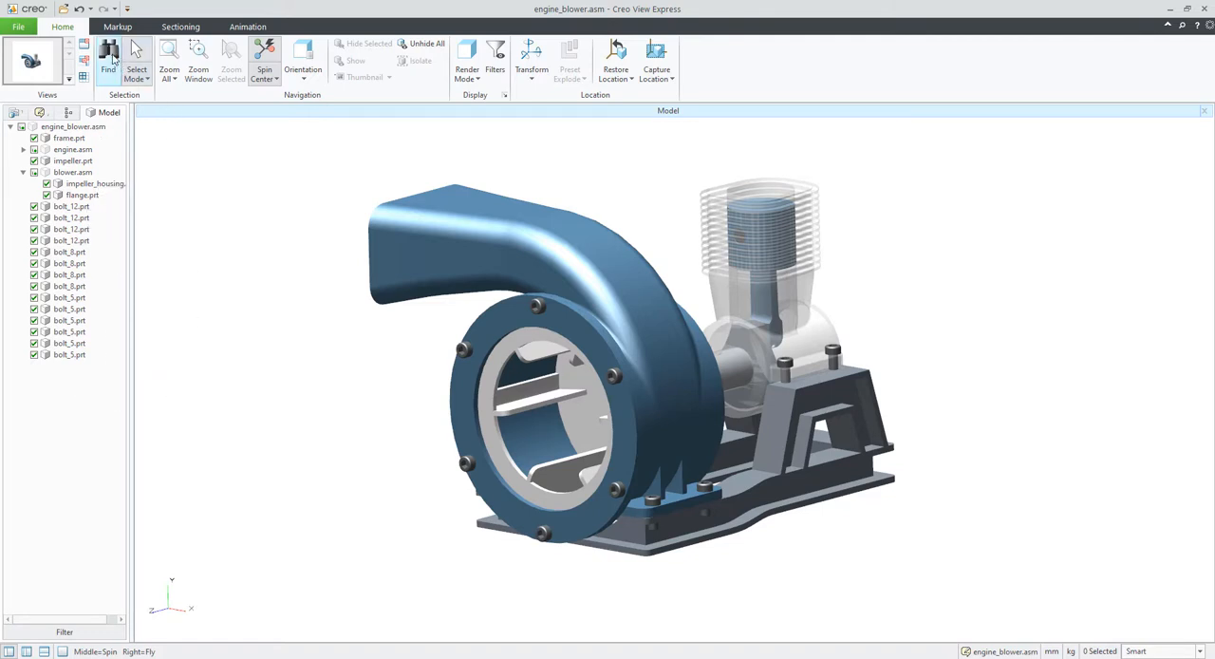
mouse_move(109, 59)
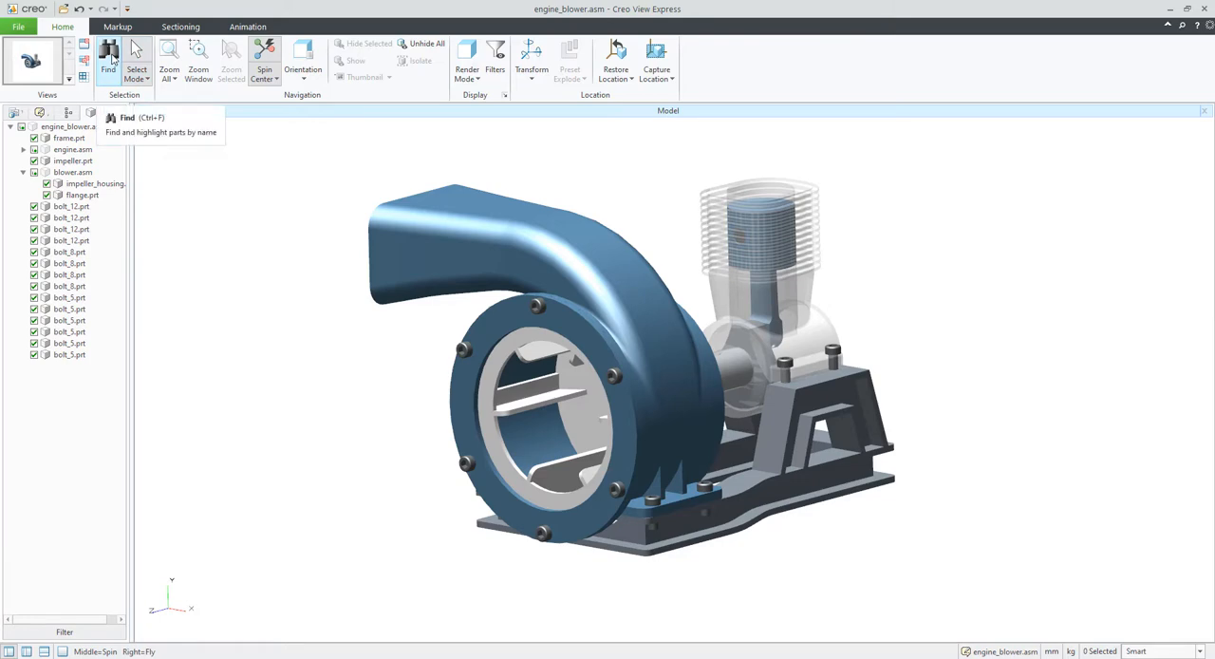
Find the impeller housing, then the part named frame, using Find Next in the part search.
click(108, 57)
text(impeller)
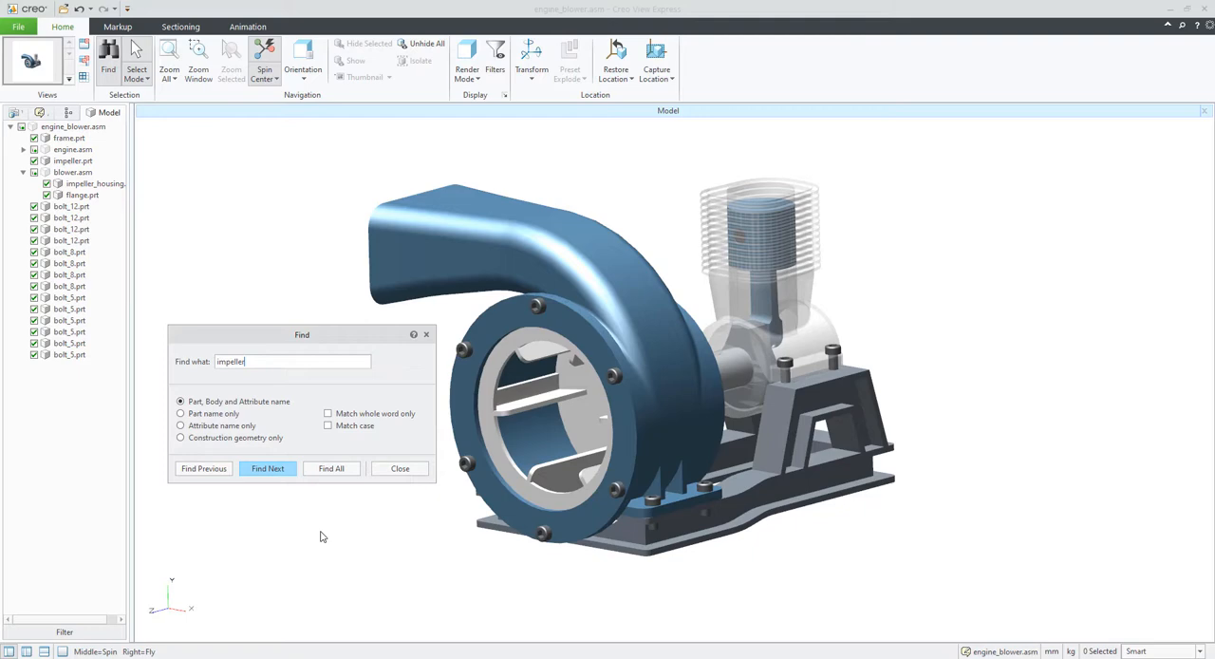
click(266, 467)
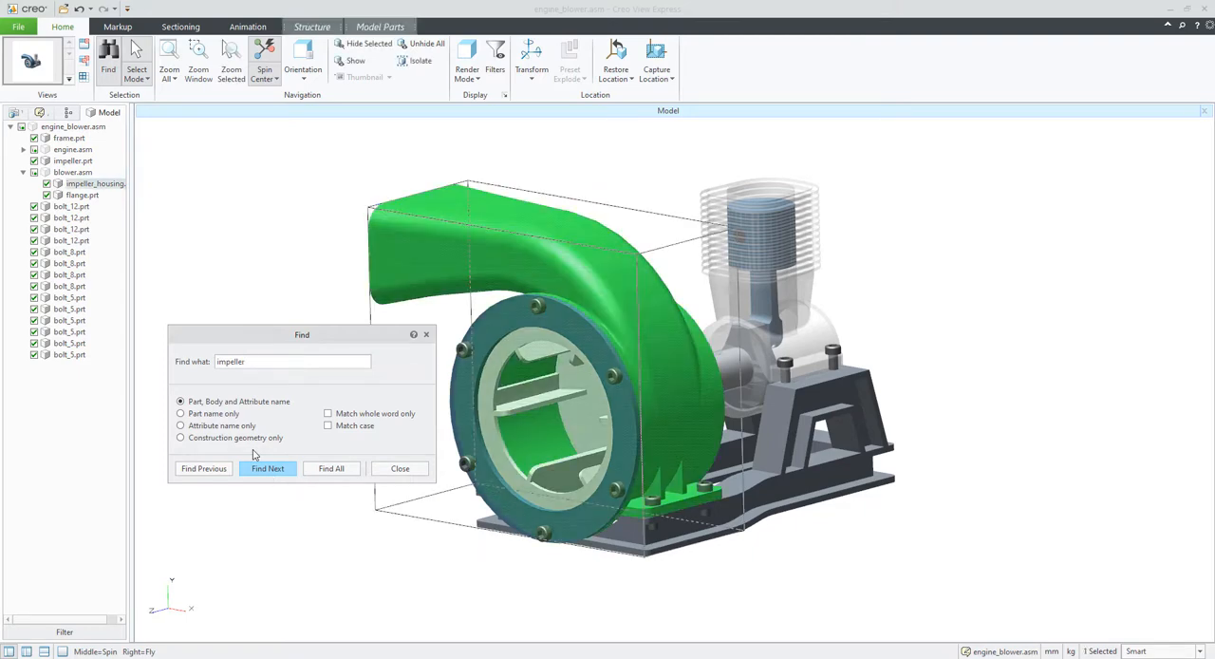
triple_click(293, 361)
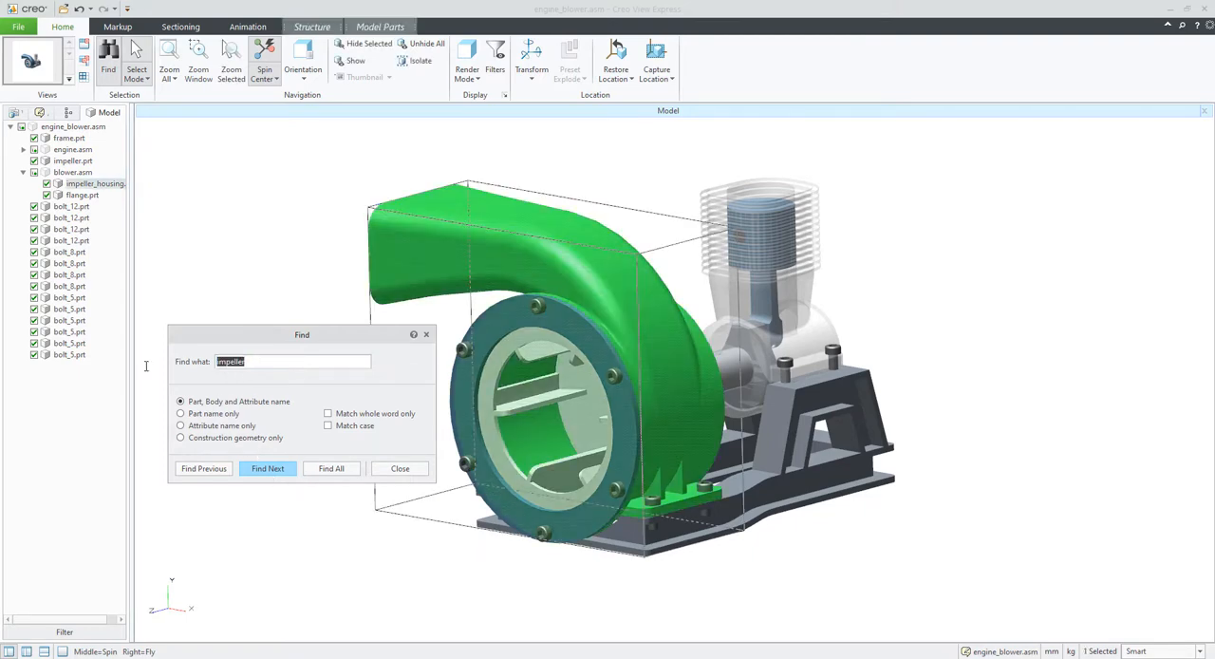
text(fra)
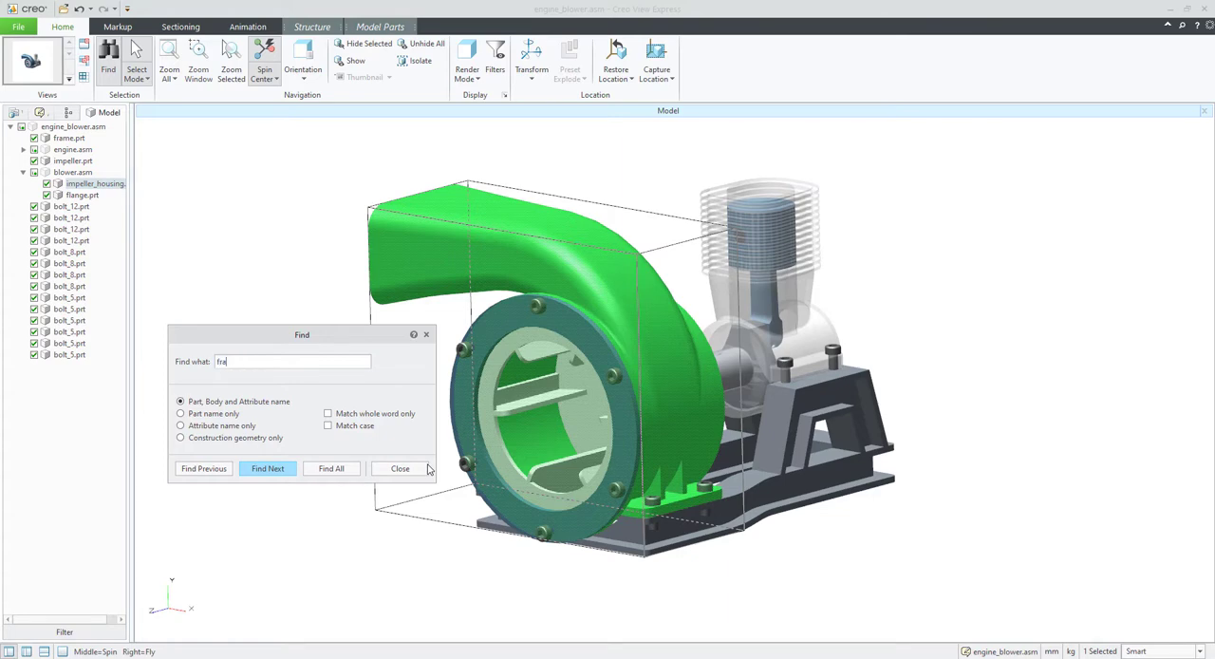
click(266, 467)
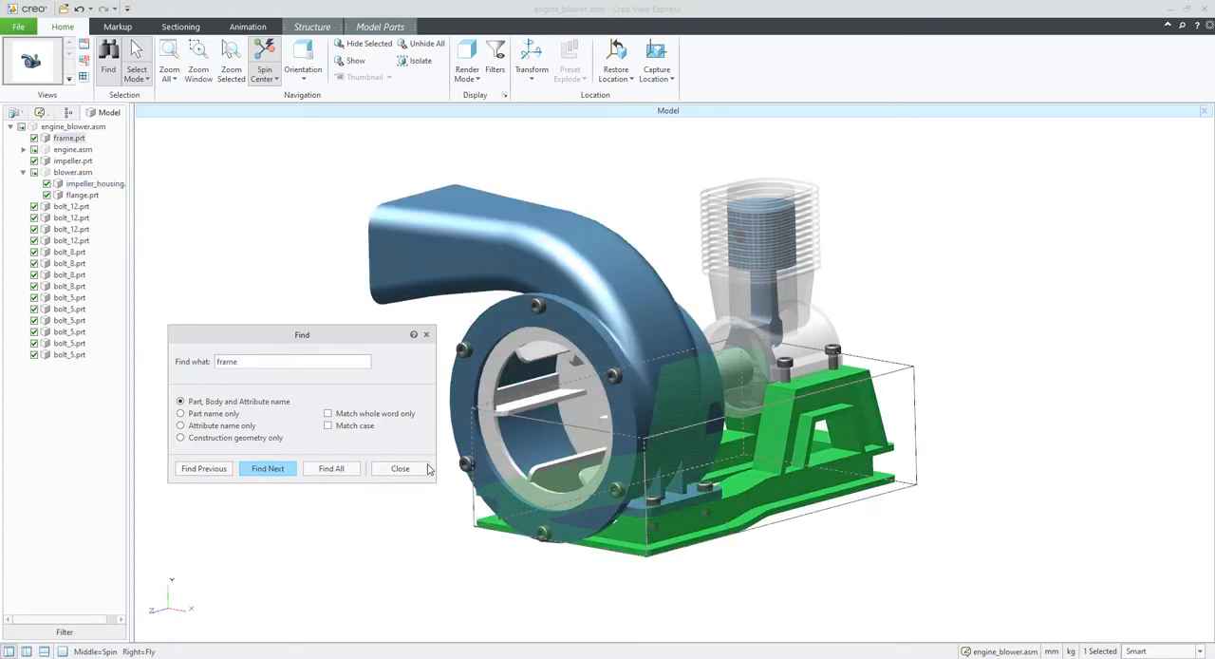
mouse_move(435, 477)
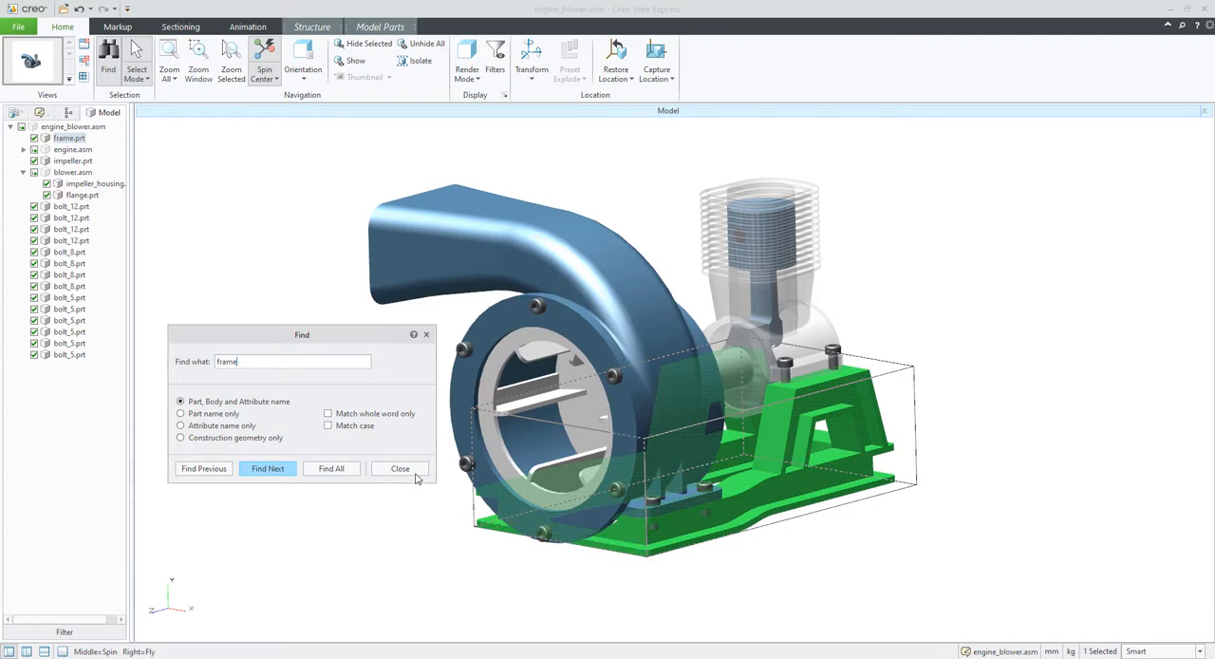
click(398, 467)
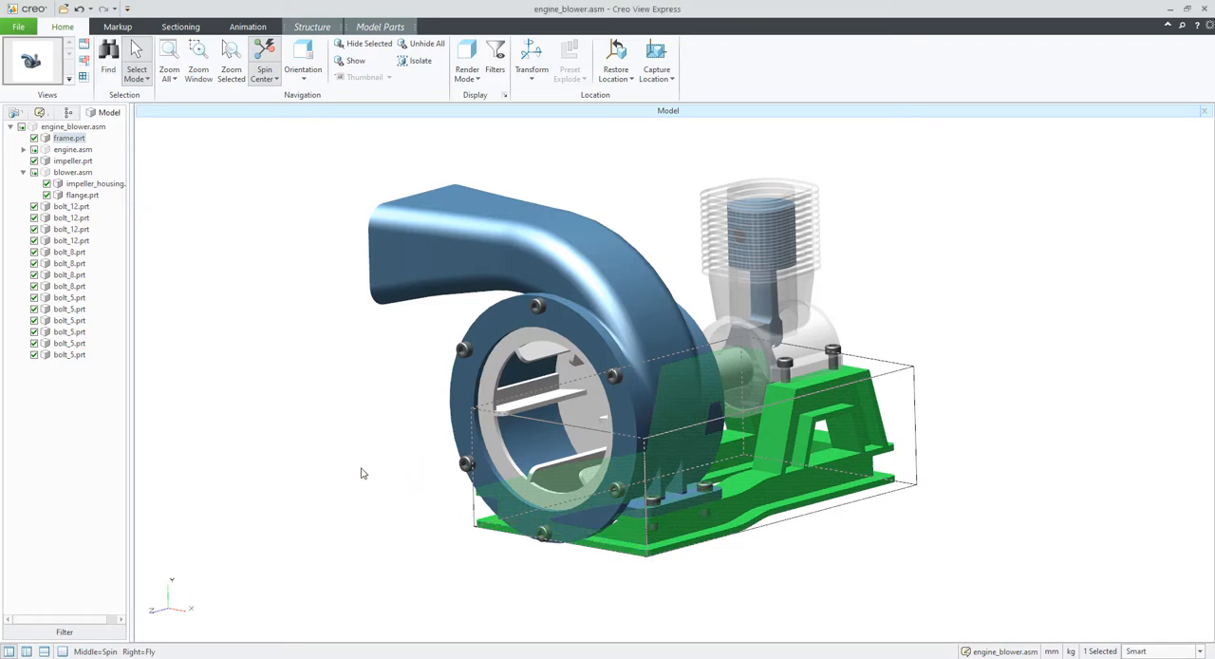
Use Transform to drag the frame part down and away from the assembly.
click(532, 54)
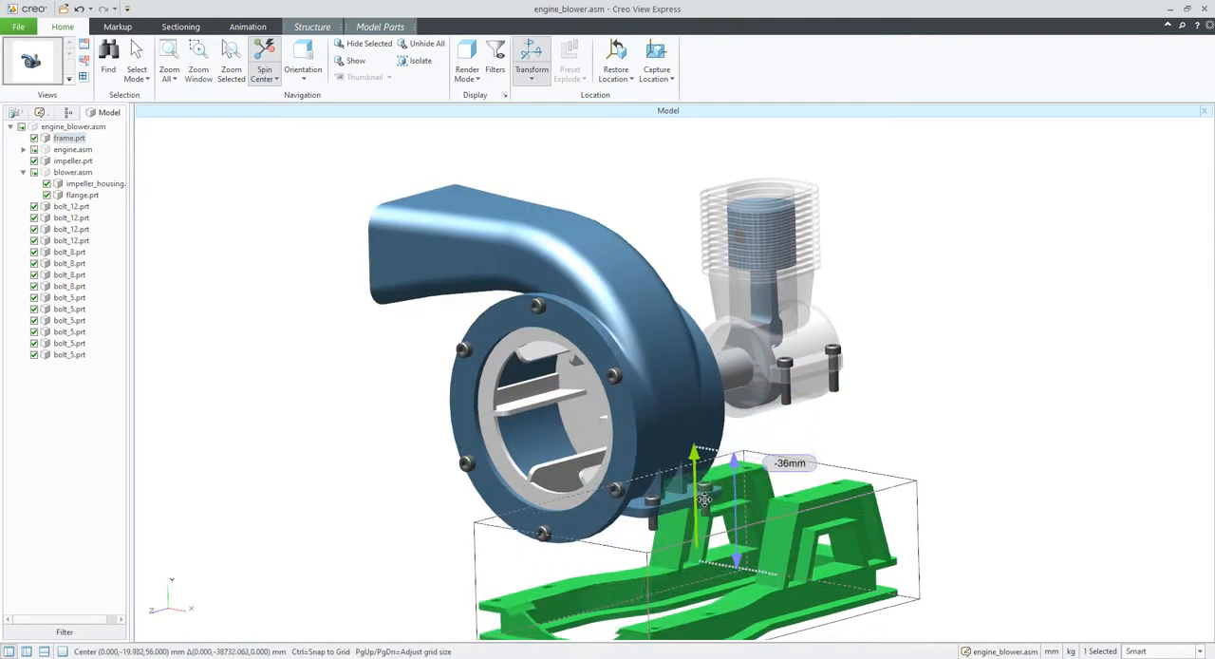
drag(695, 497, 902, 475)
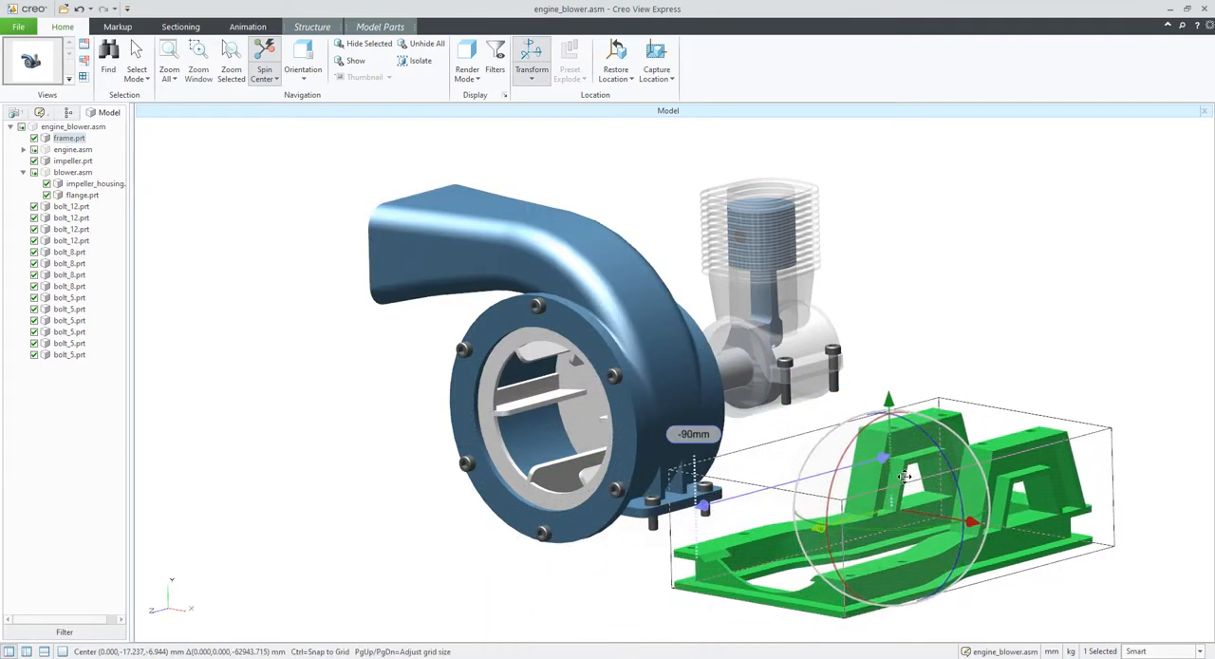
drag(902, 475, 930, 422)
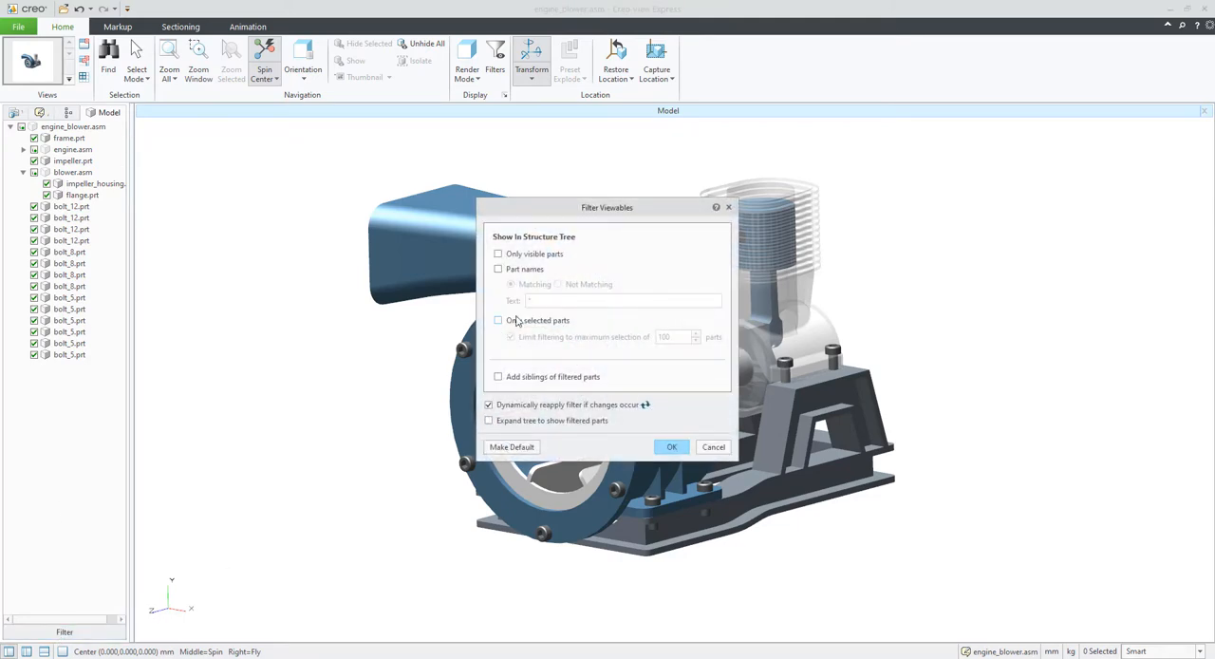
Filter the structure tree by part name *bolt* so only bolt parts are listed.
click(497, 270)
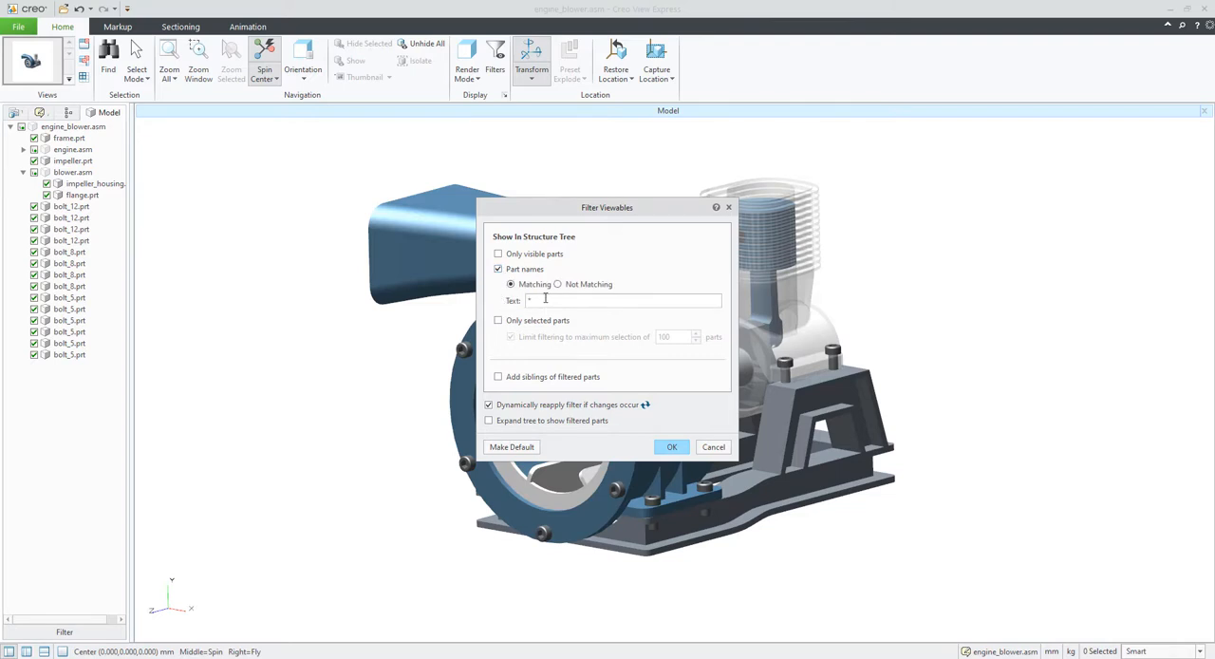
text(1)
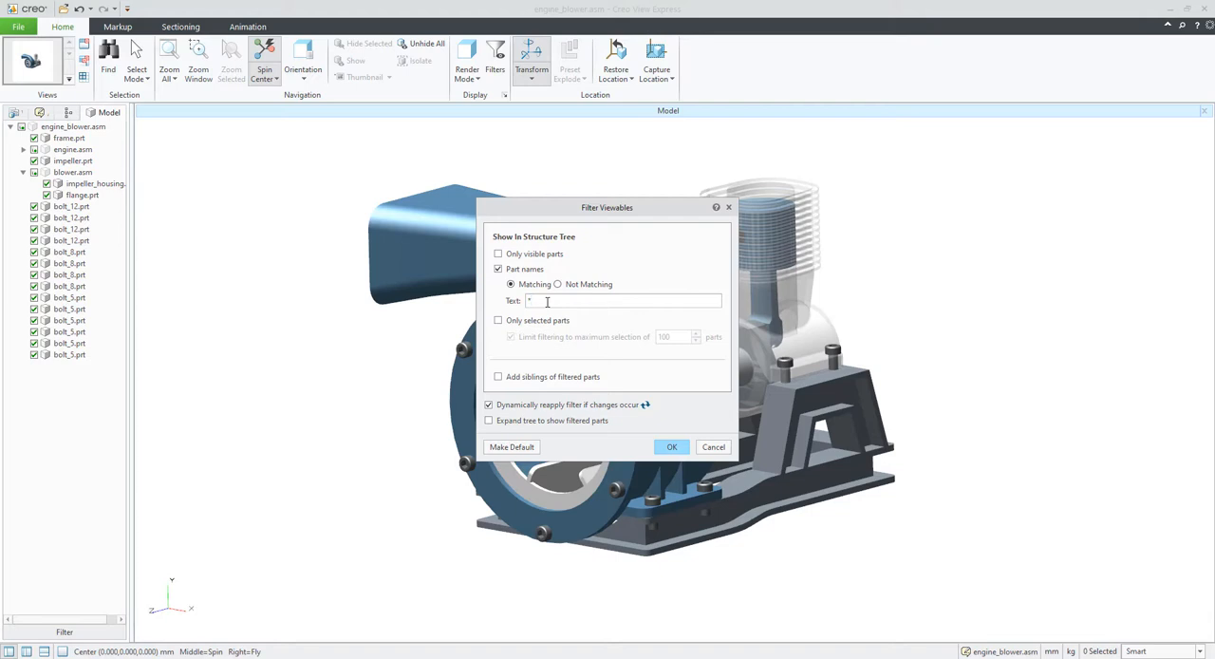
text(bolt*)
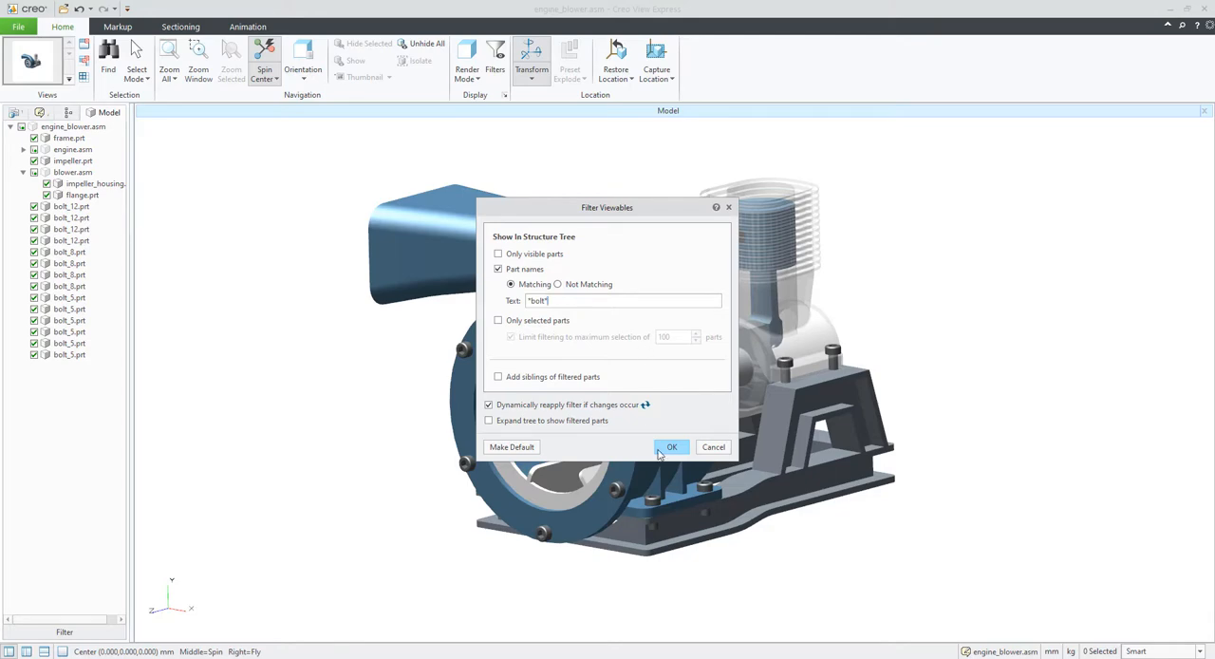
click(672, 446)
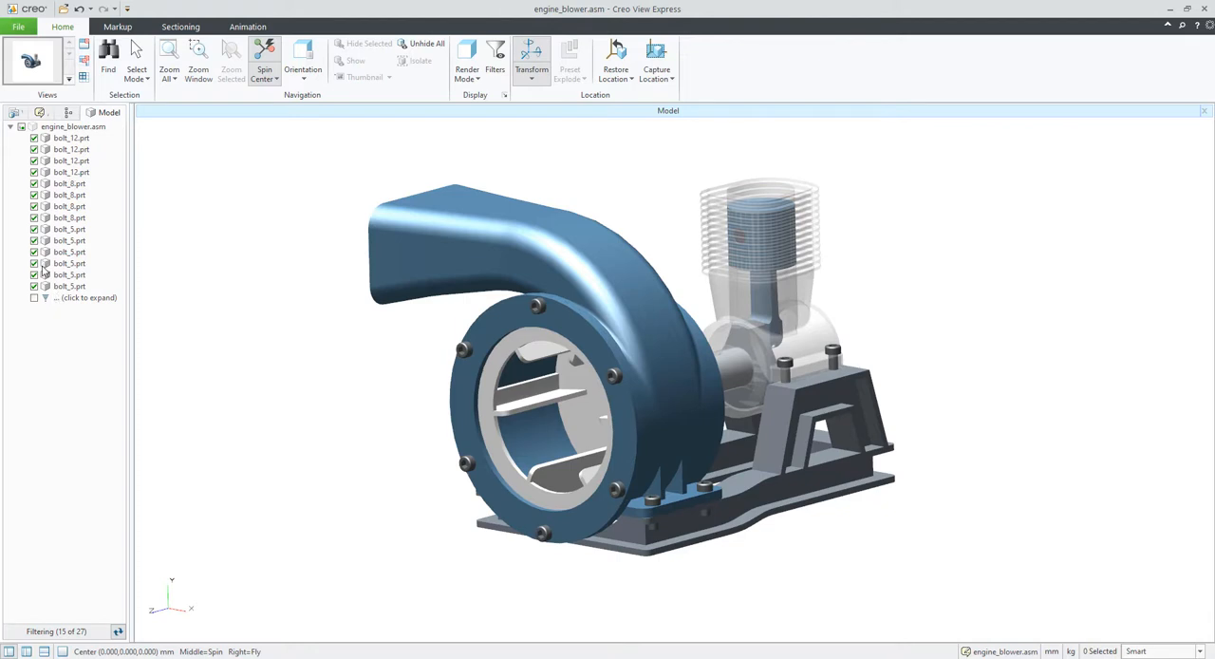
mouse_move(65, 271)
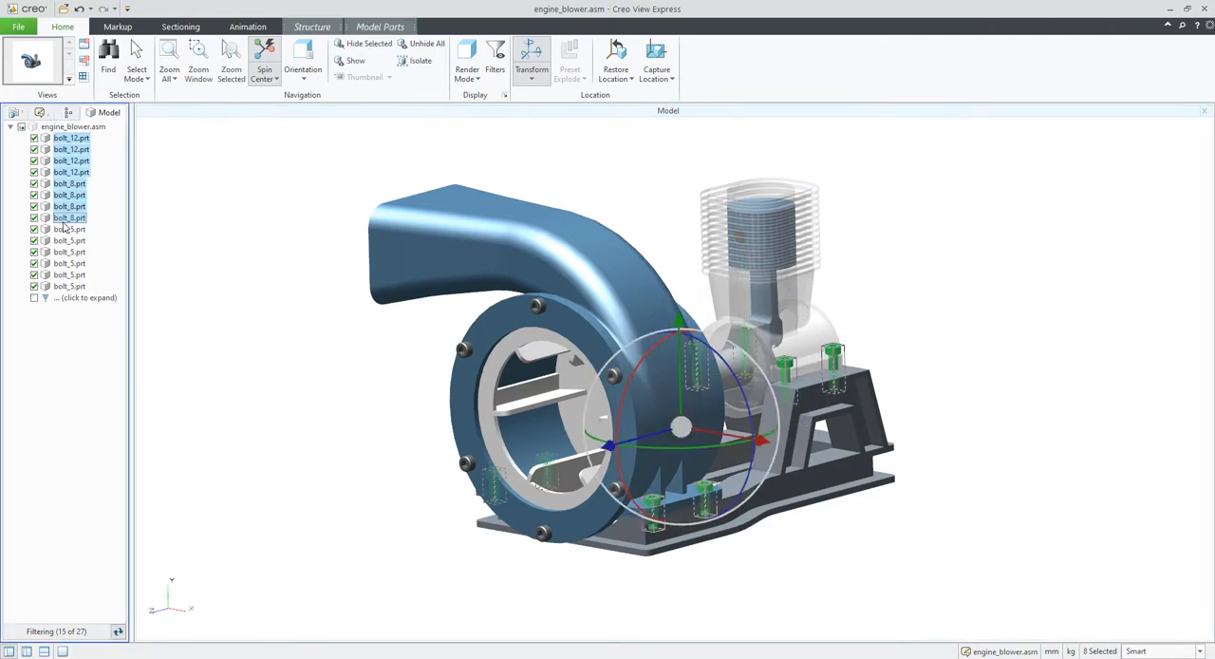
Clear the tree filter so the Model tree lists all assembly parts again.
click(361, 338)
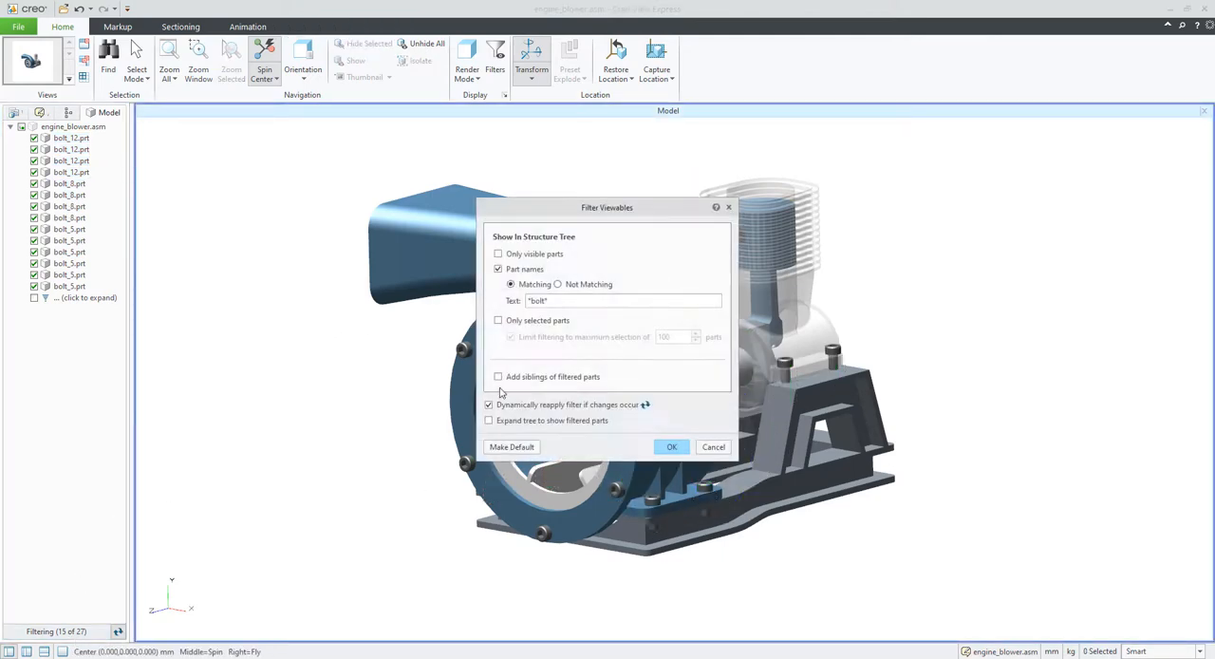
click(497, 270)
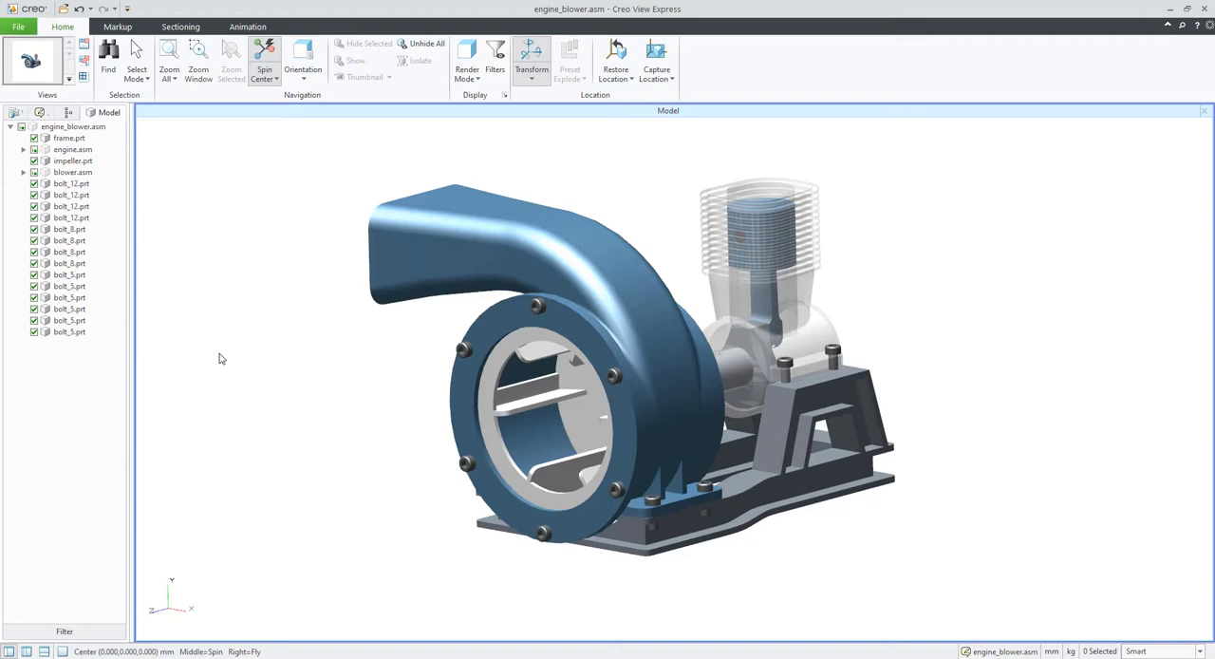
mouse_move(167, 342)
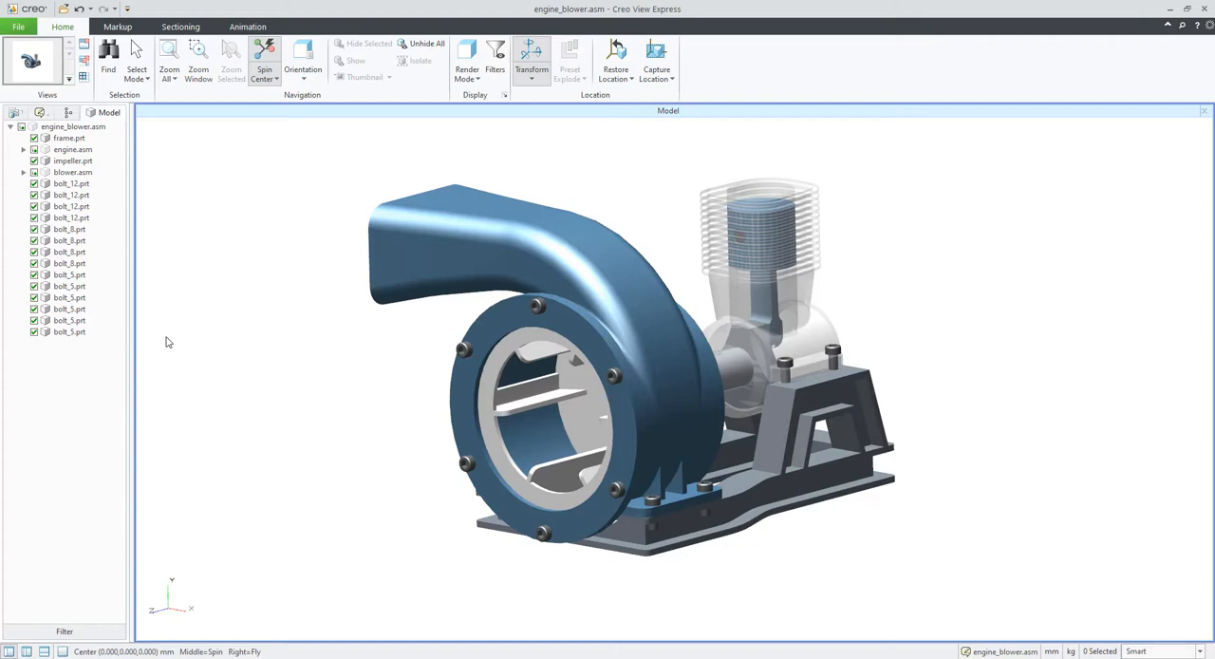
click(35, 112)
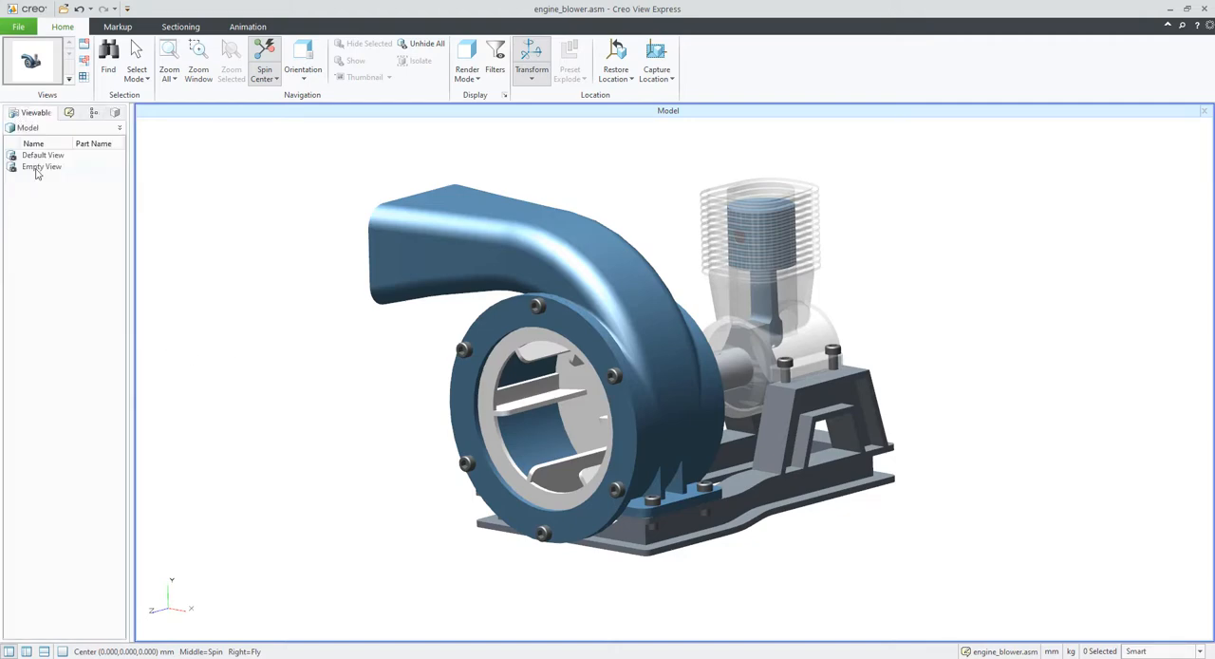
mouse_move(49, 216)
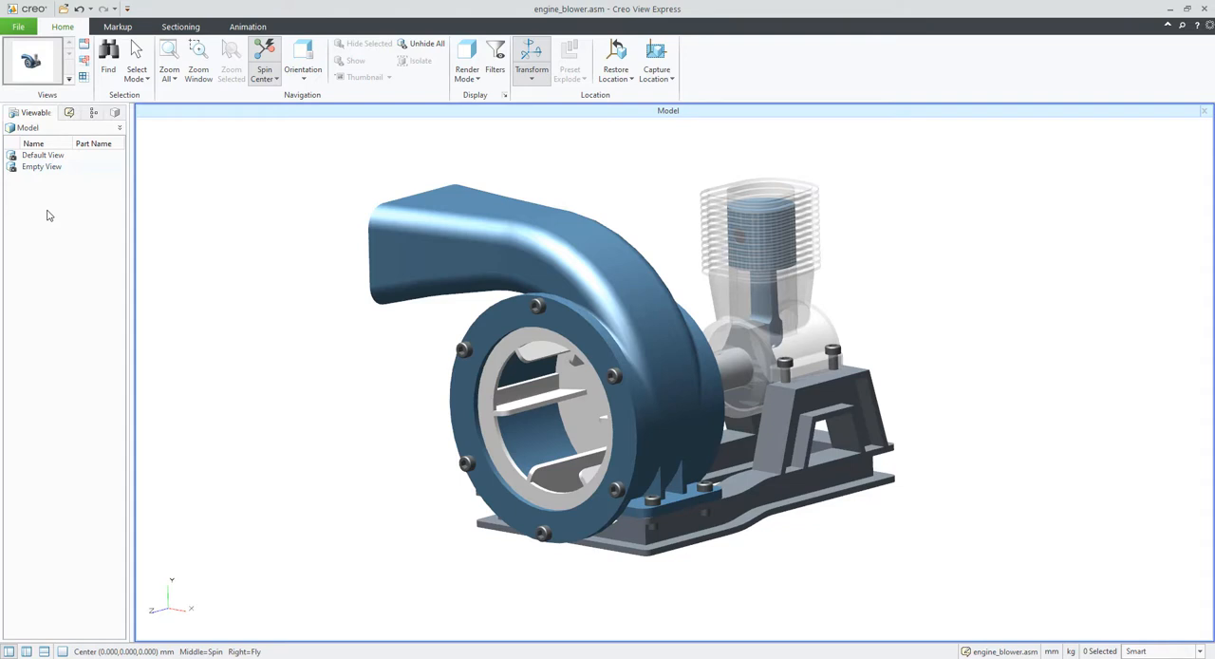
mouse_move(53, 209)
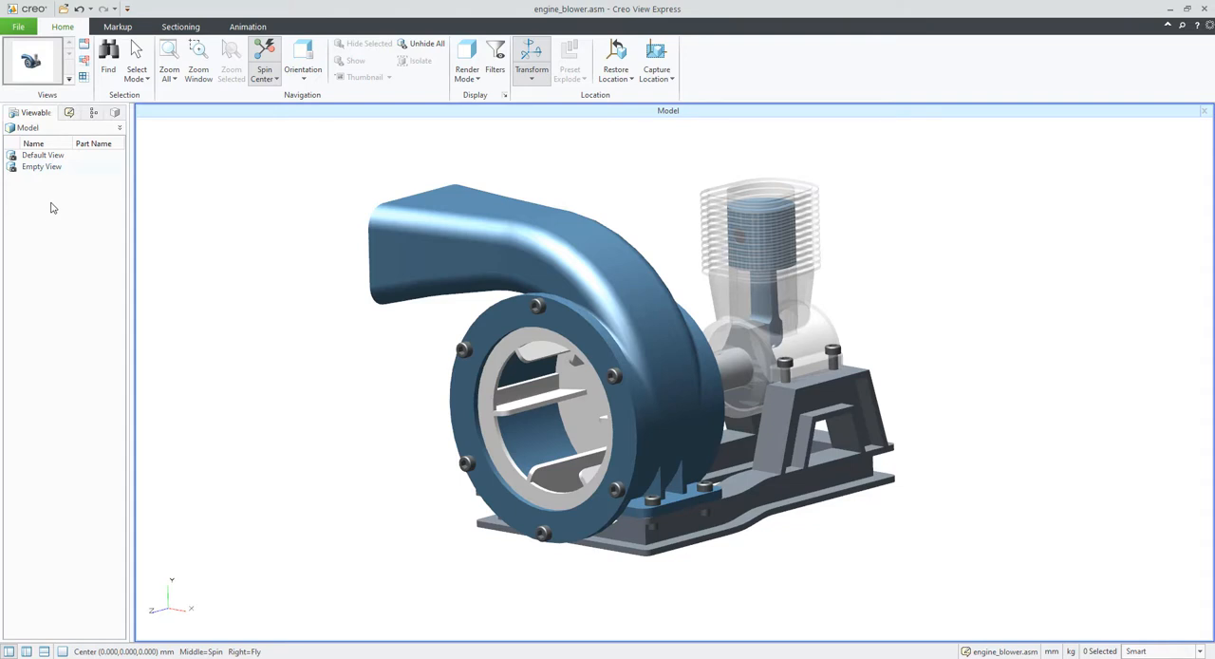
mouse_move(42, 243)
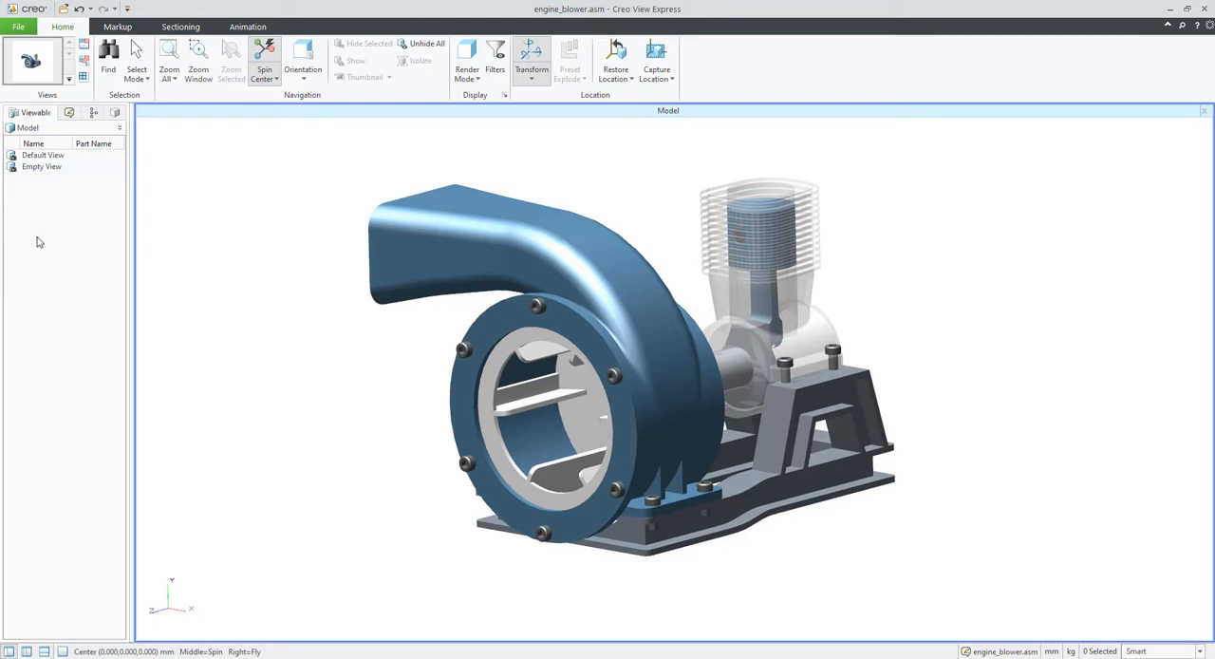
click(59, 112)
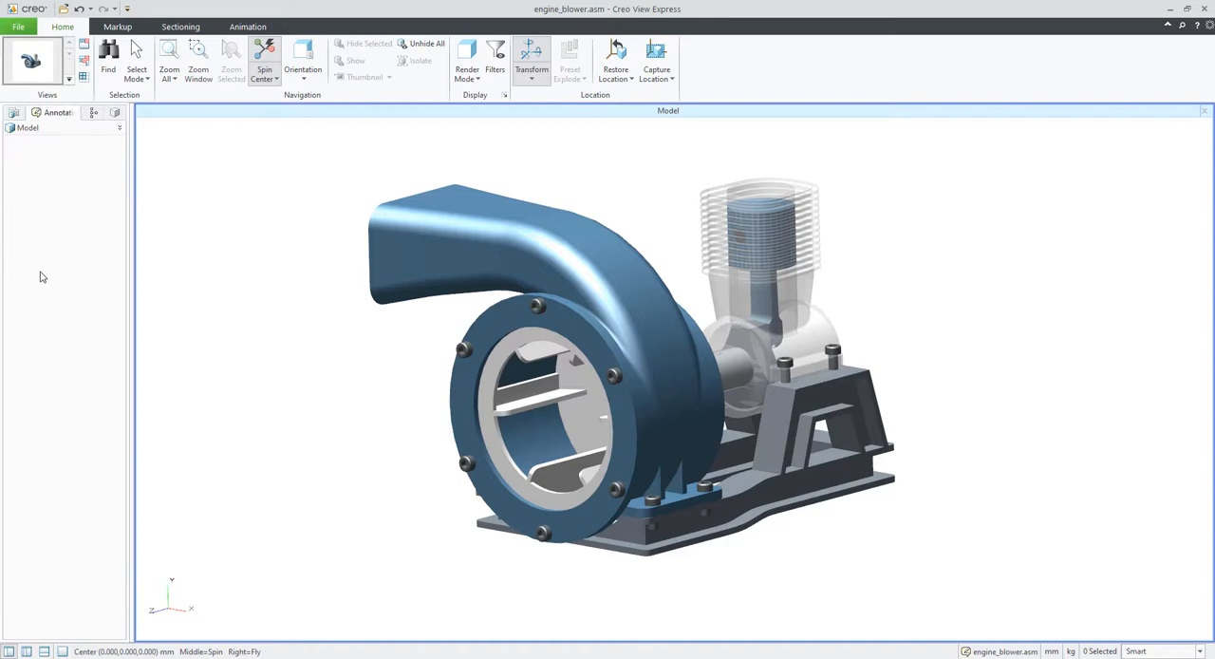
mouse_move(155, 242)
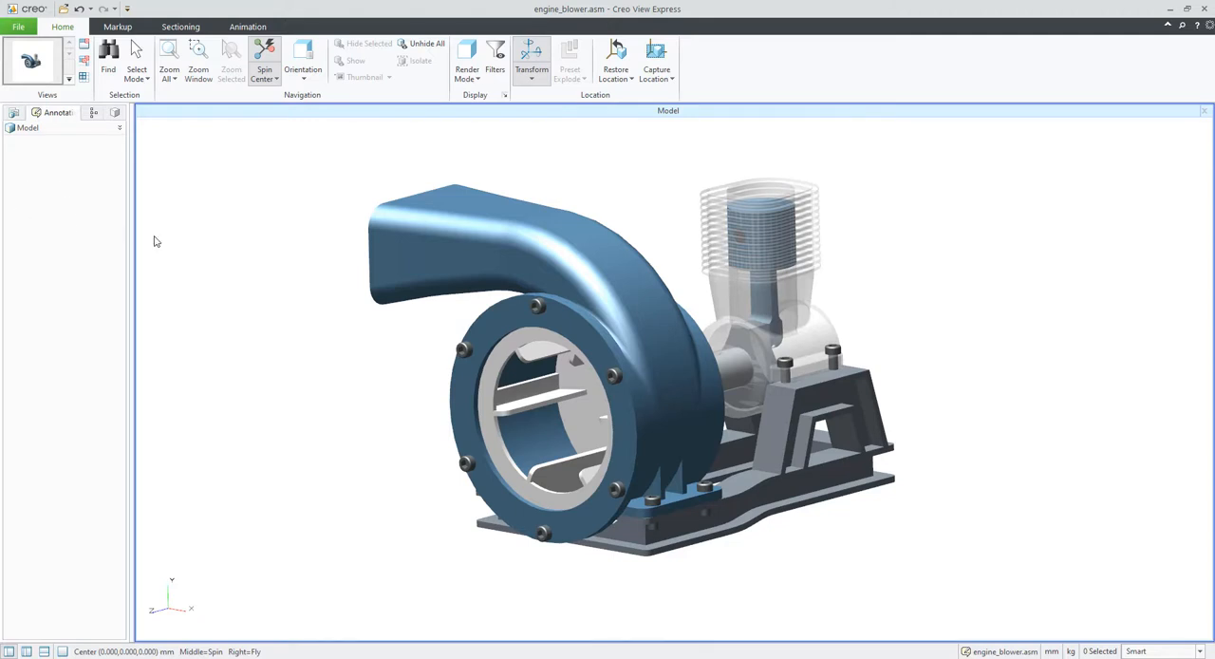
mouse_move(91, 289)
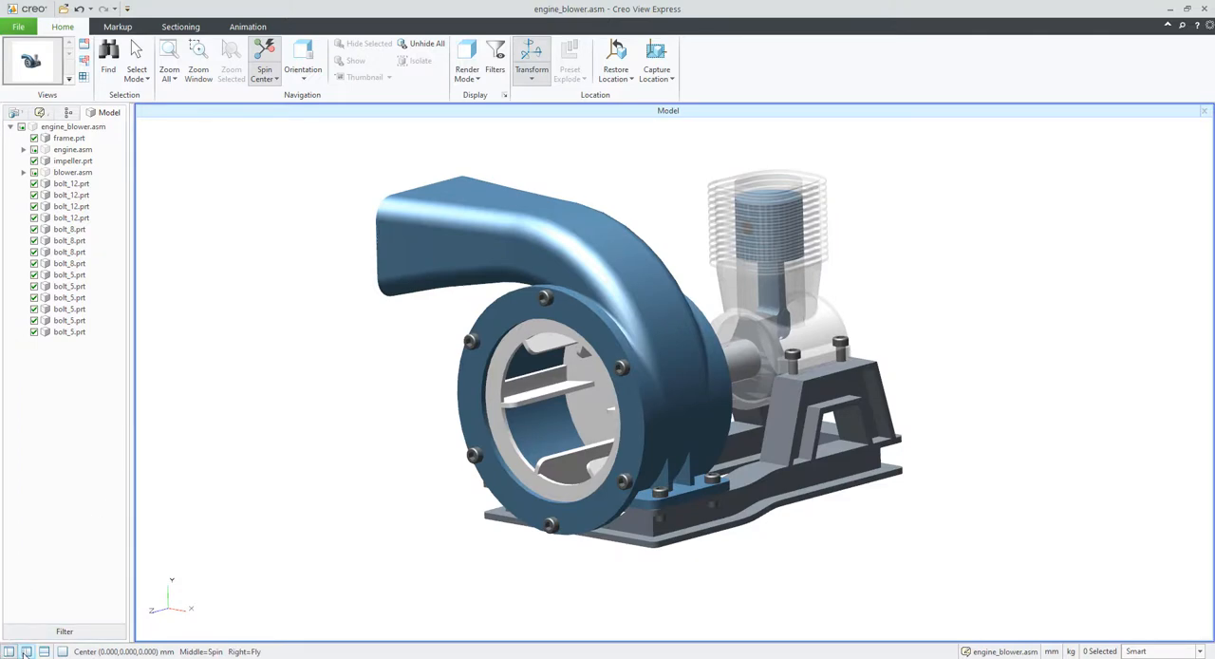
mouse_move(19, 653)
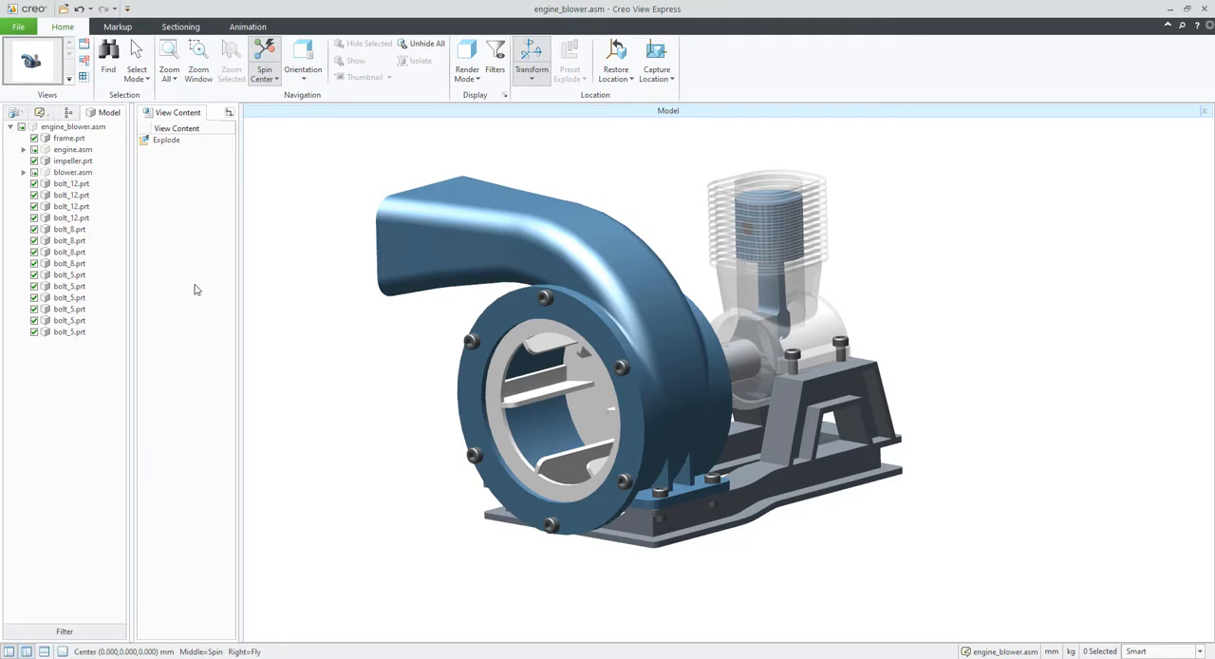
click(167, 140)
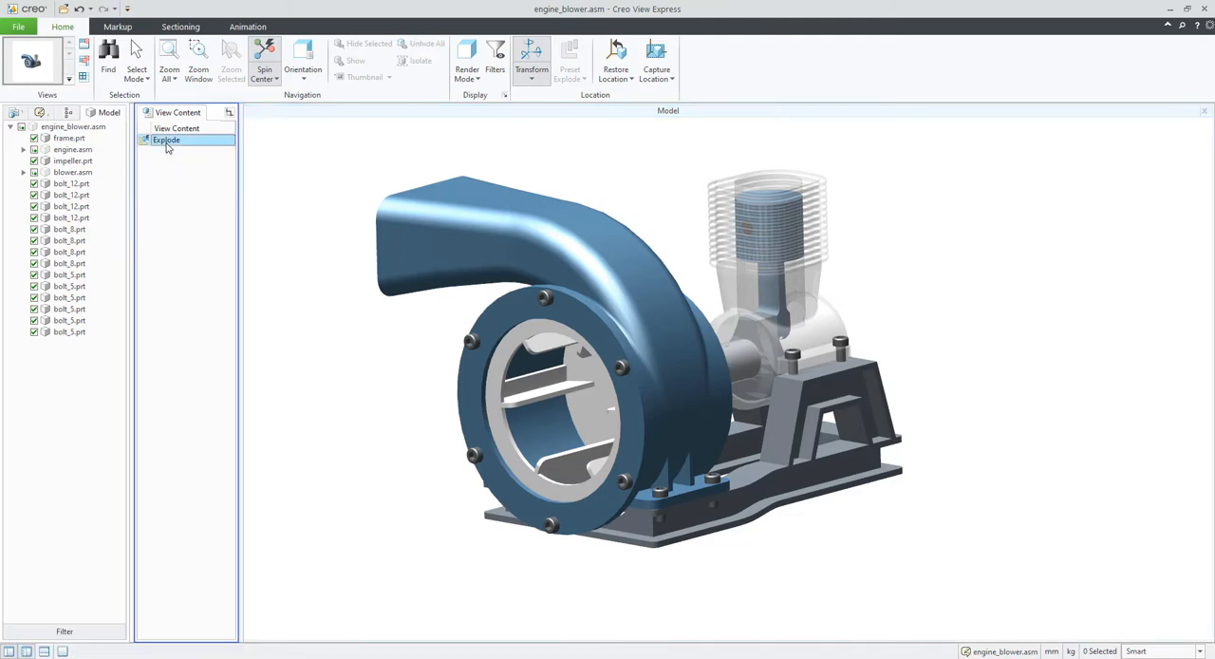
mouse_move(141, 145)
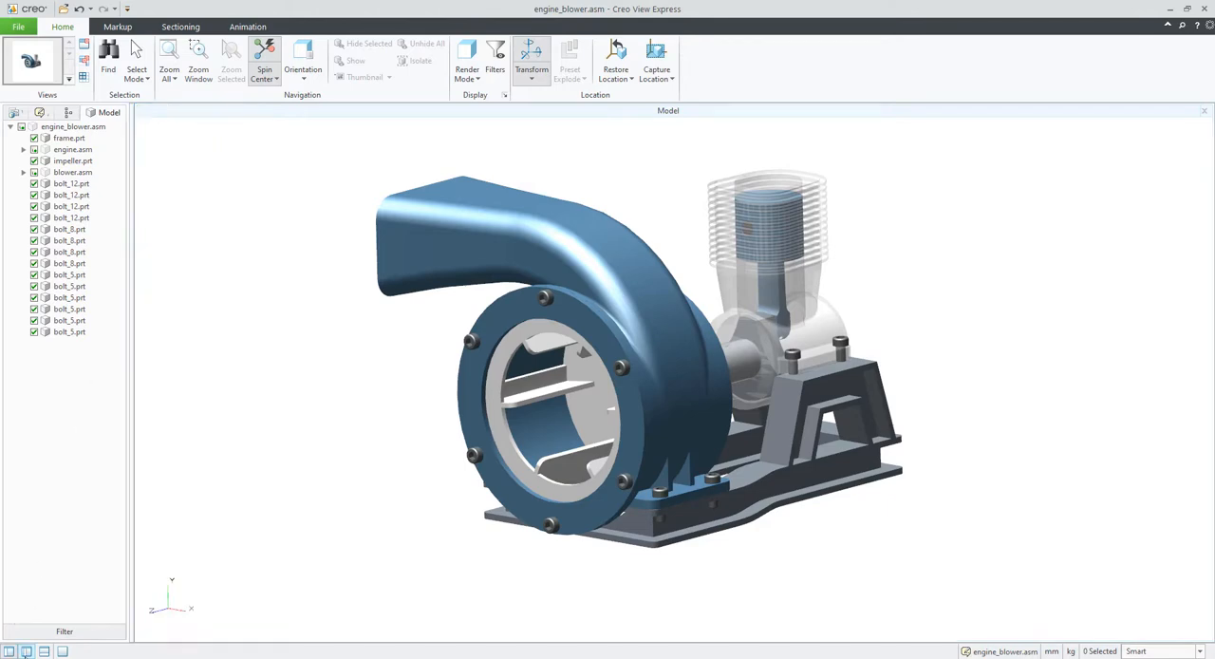
mouse_move(44, 652)
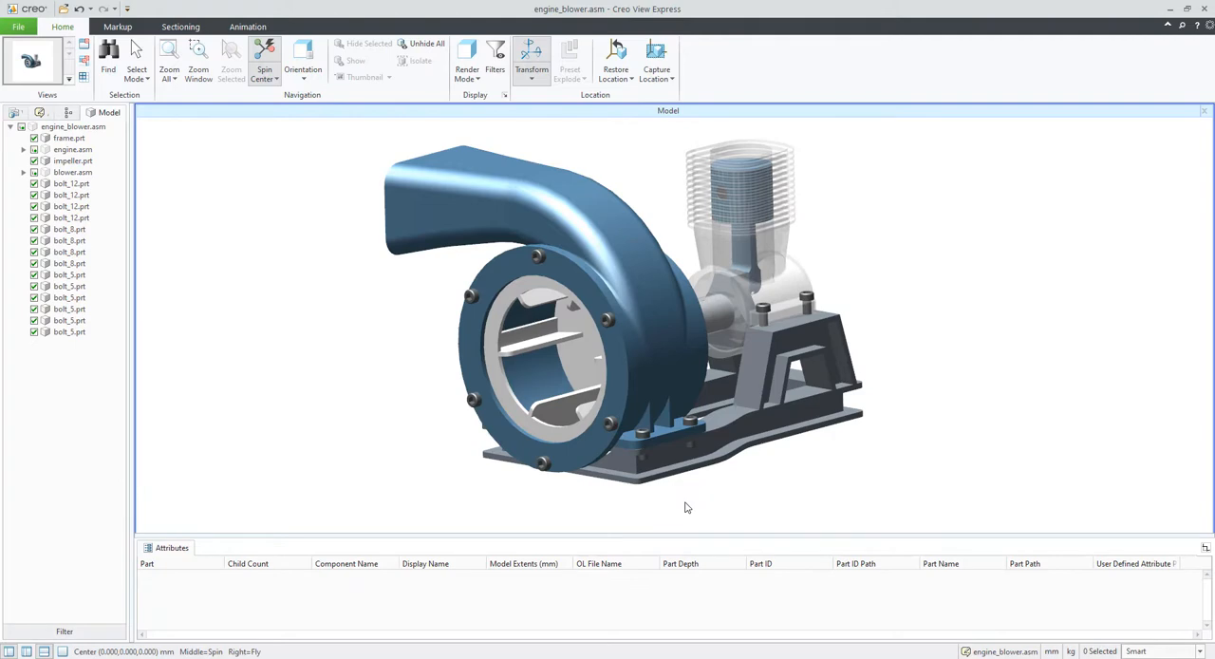
mouse_move(743, 529)
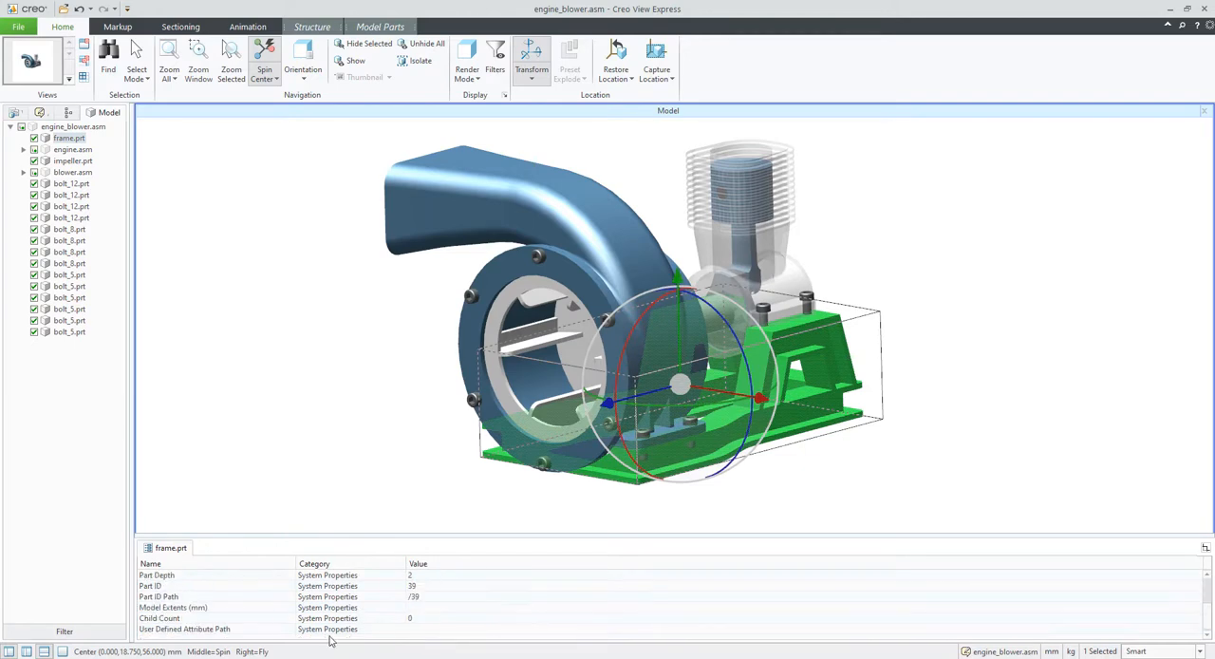
mouse_move(351, 608)
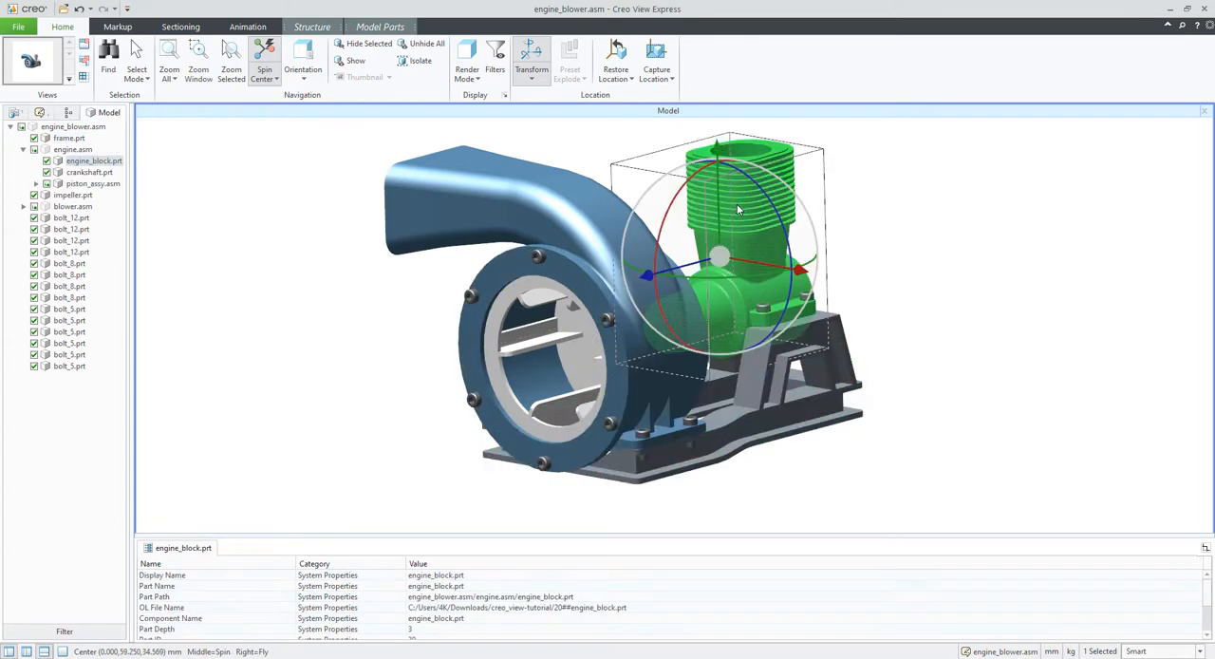
mouse_move(175, 593)
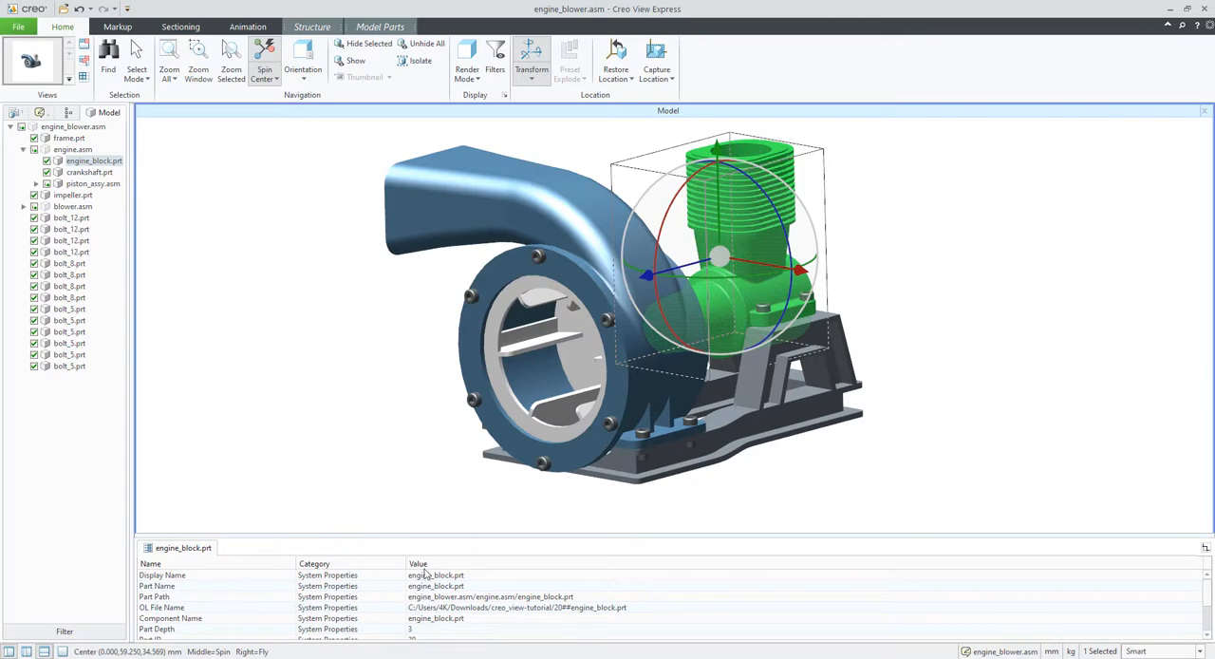
mouse_move(381, 429)
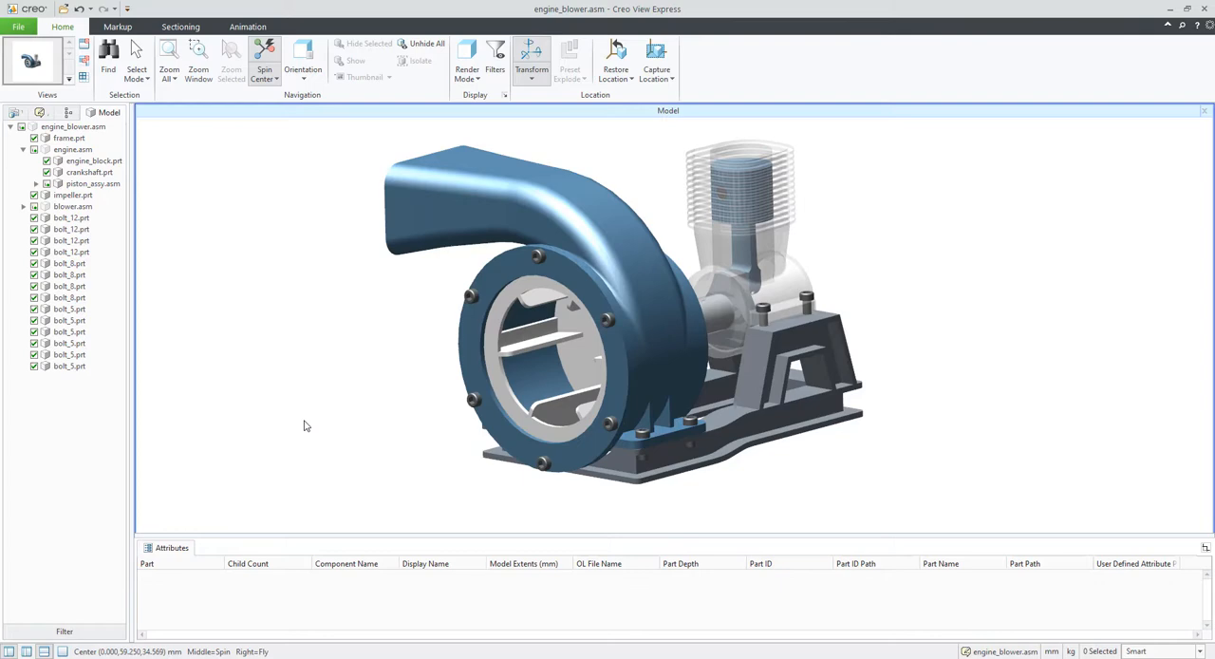
mouse_move(256, 425)
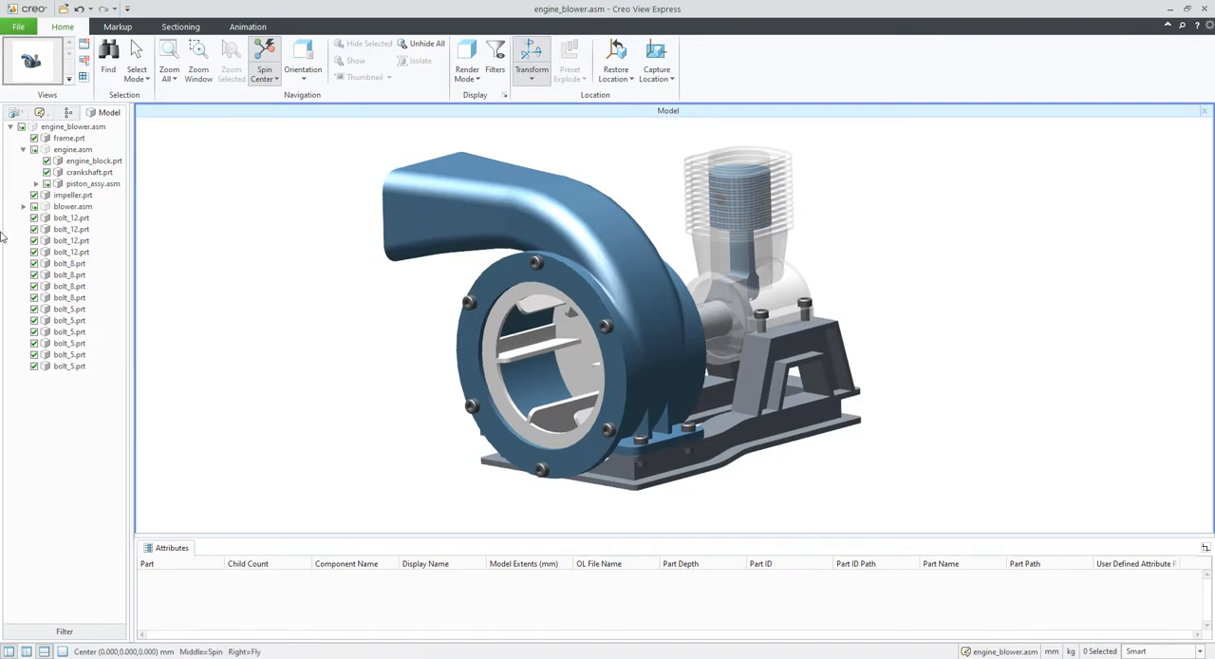
mouse_move(84, 395)
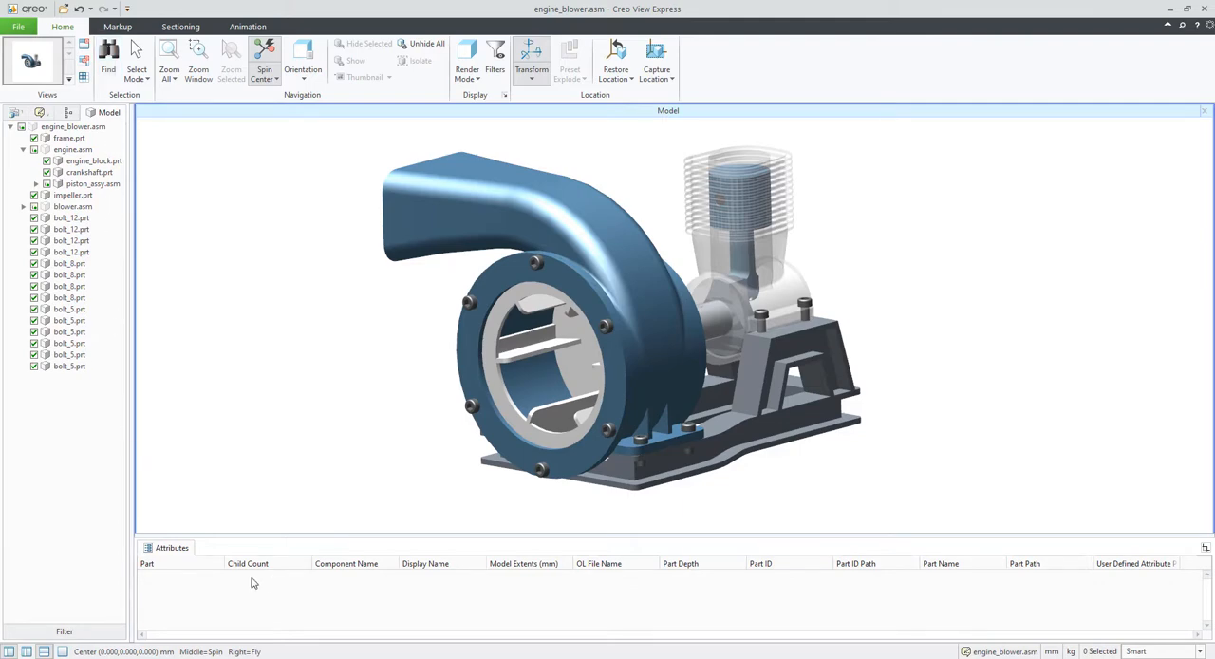
mouse_move(342, 431)
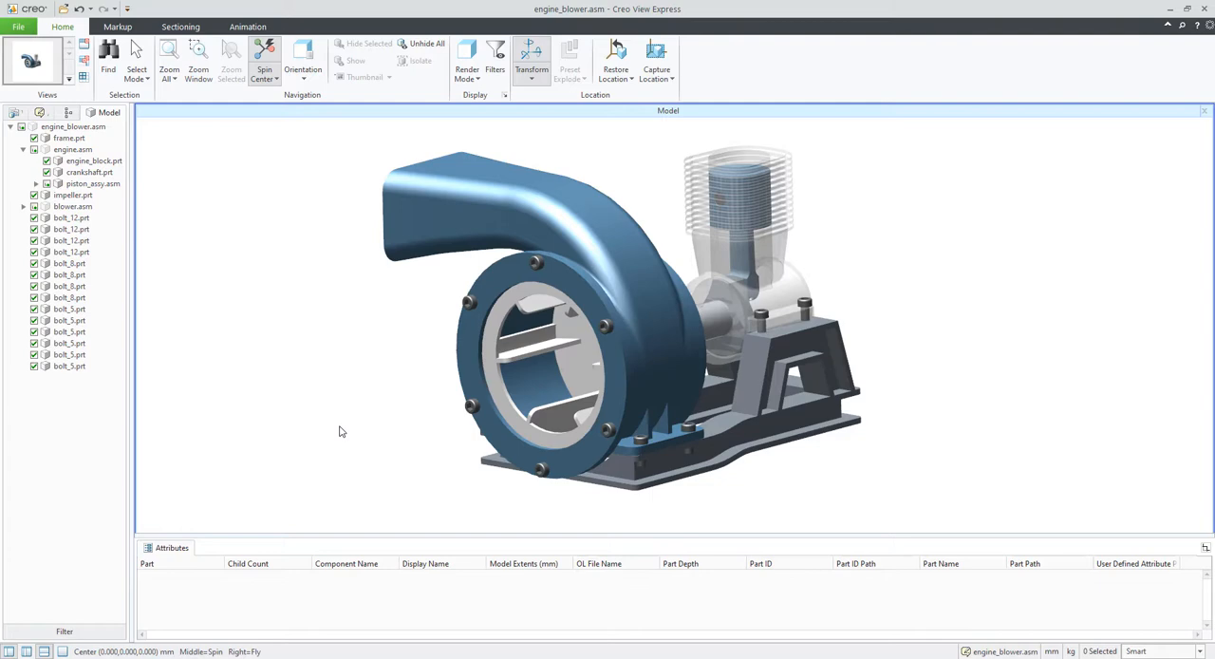